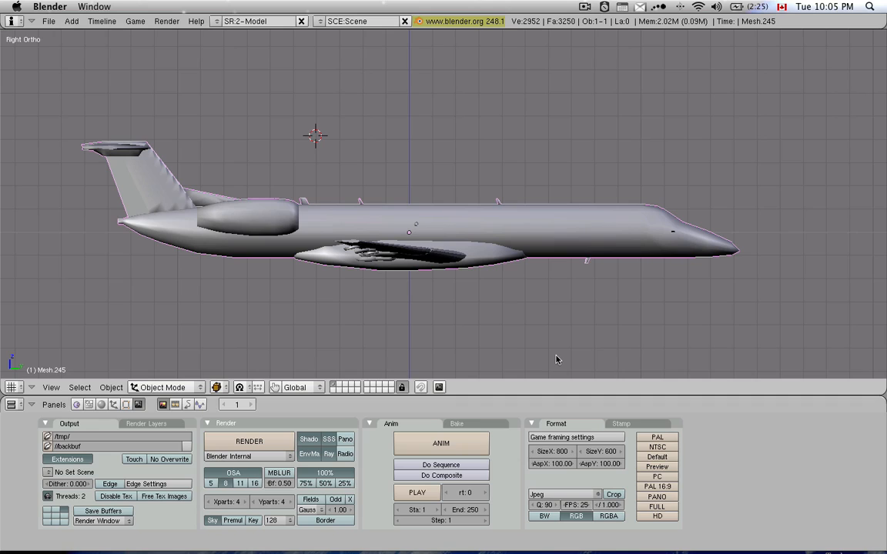
pyautogui.moveTo(494, 343)
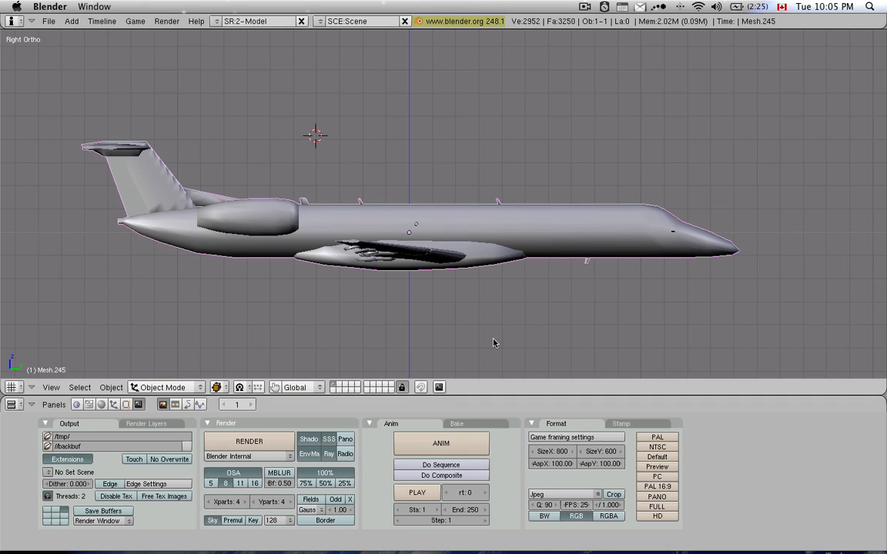
pyautogui.moveTo(479, 332)
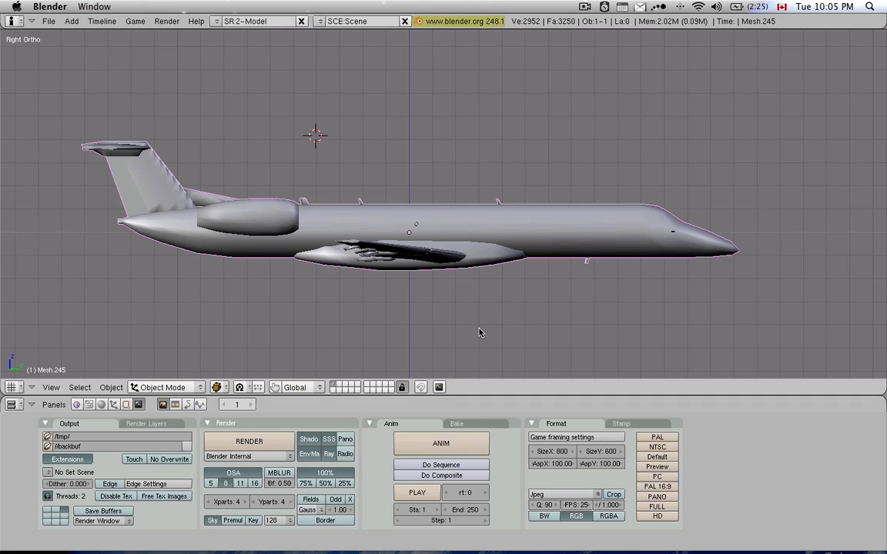
pyautogui.moveTo(465, 347)
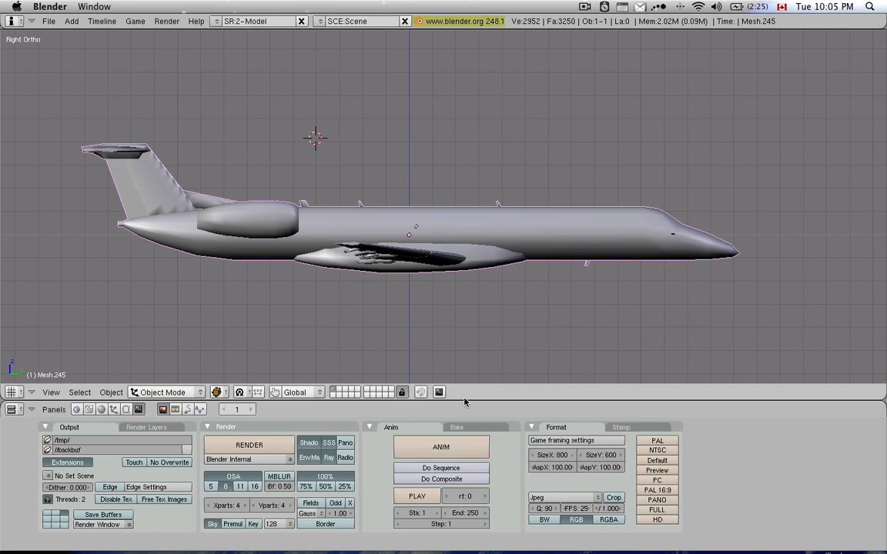
pyautogui.moveTo(531, 313)
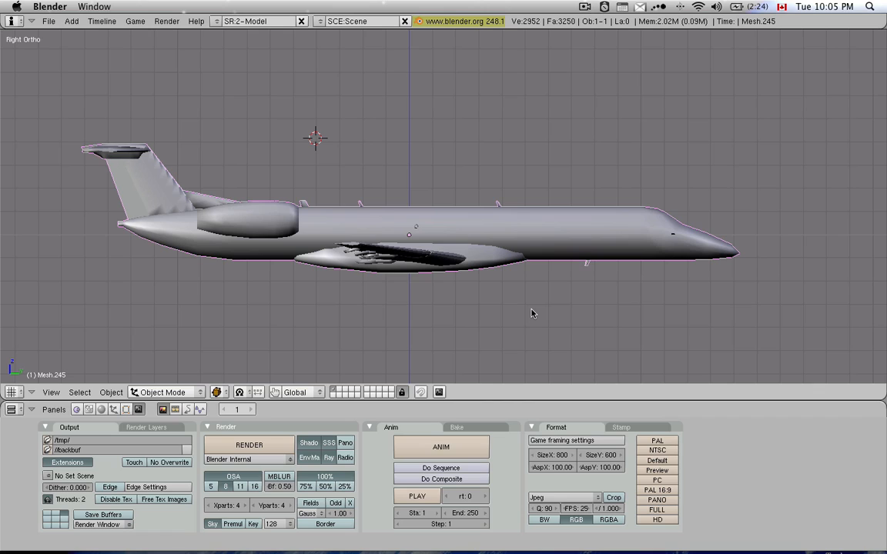
pyautogui.moveTo(504, 295)
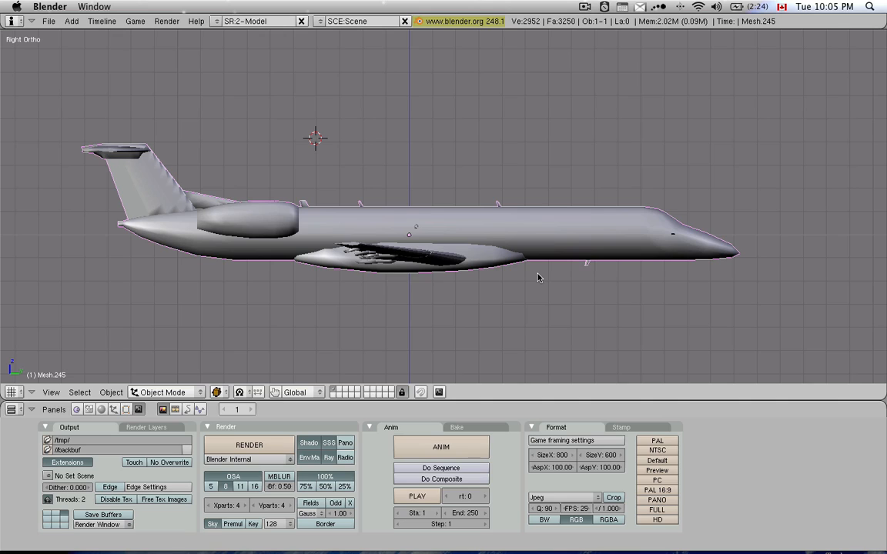
pyautogui.moveTo(566, 276)
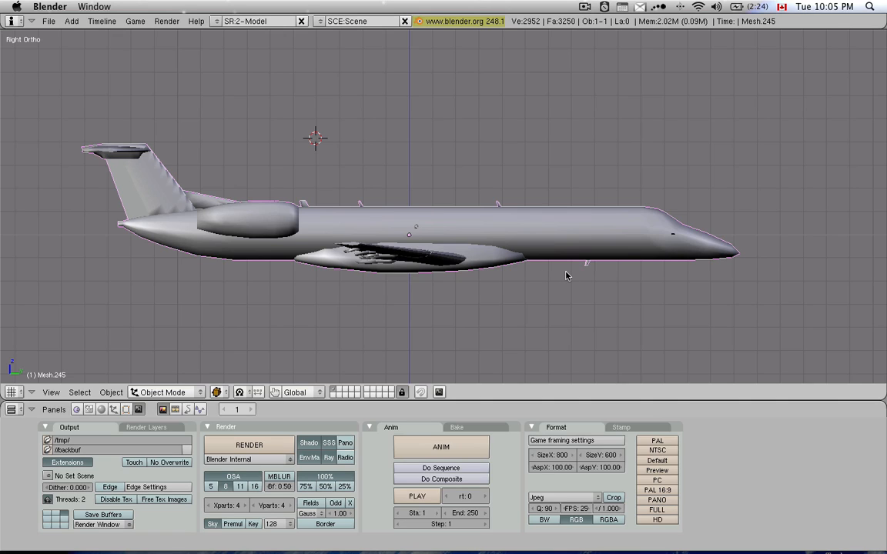
pyautogui.moveTo(639, 274)
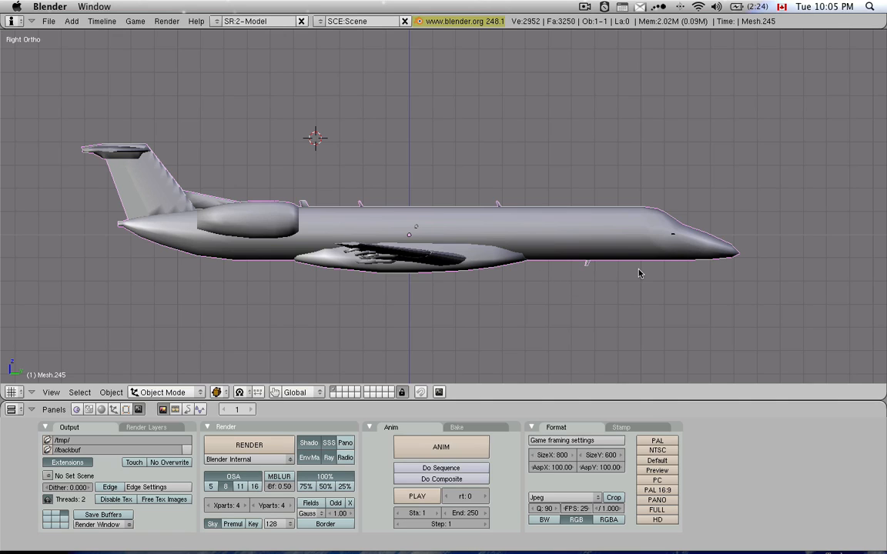
pyautogui.moveTo(685, 266)
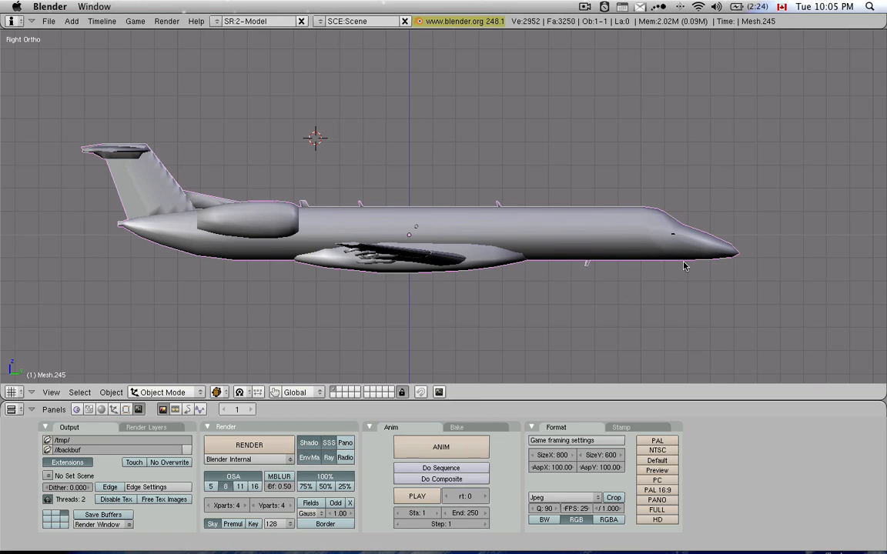
pyautogui.moveTo(562, 273)
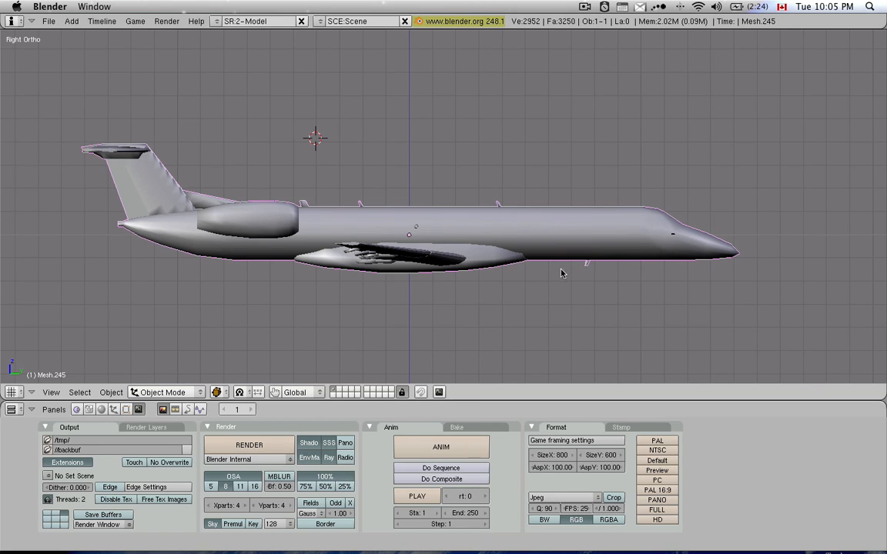
pyautogui.moveTo(580, 308)
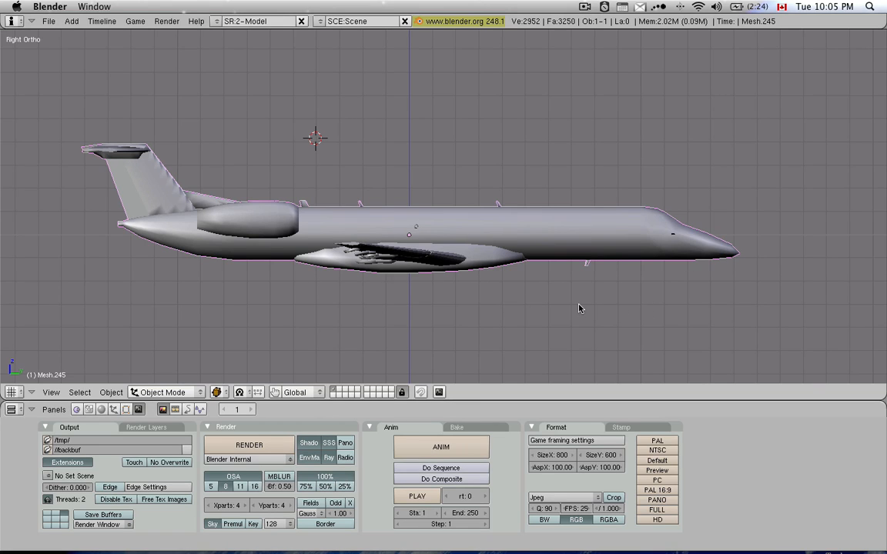
pyautogui.moveTo(389, 308)
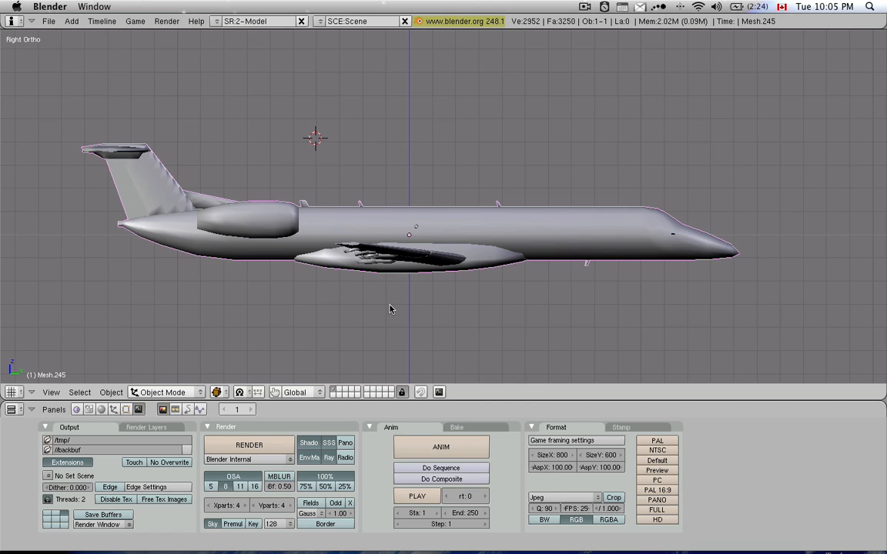
pyautogui.moveTo(444, 364)
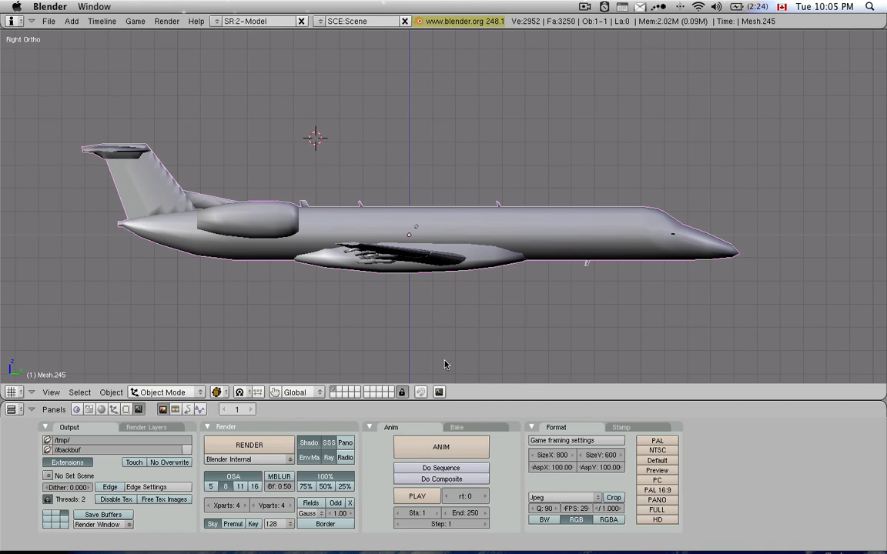
pyautogui.moveTo(559, 409)
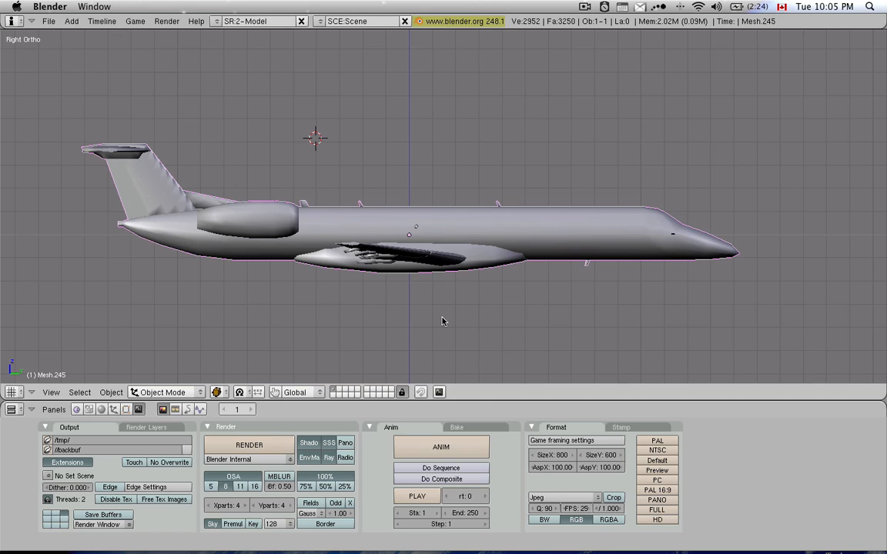
pyautogui.moveTo(381, 262)
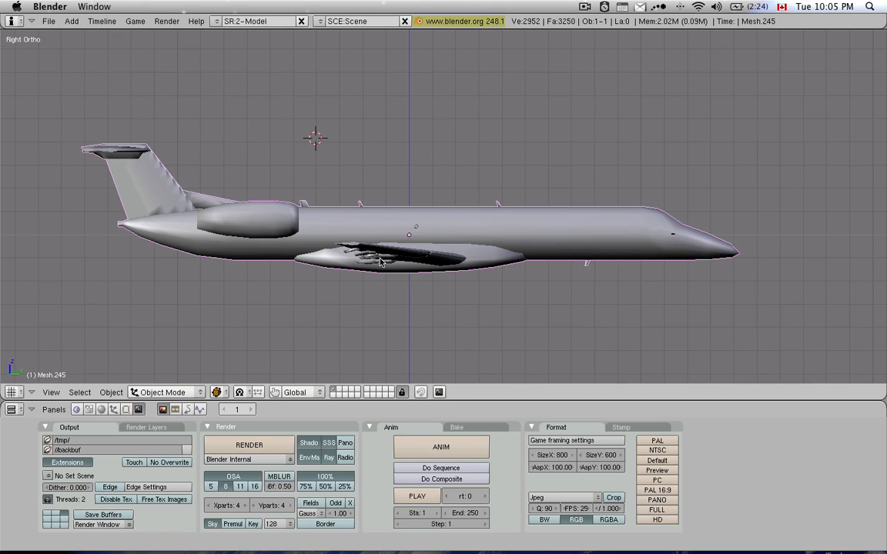
pyautogui.moveTo(469, 261)
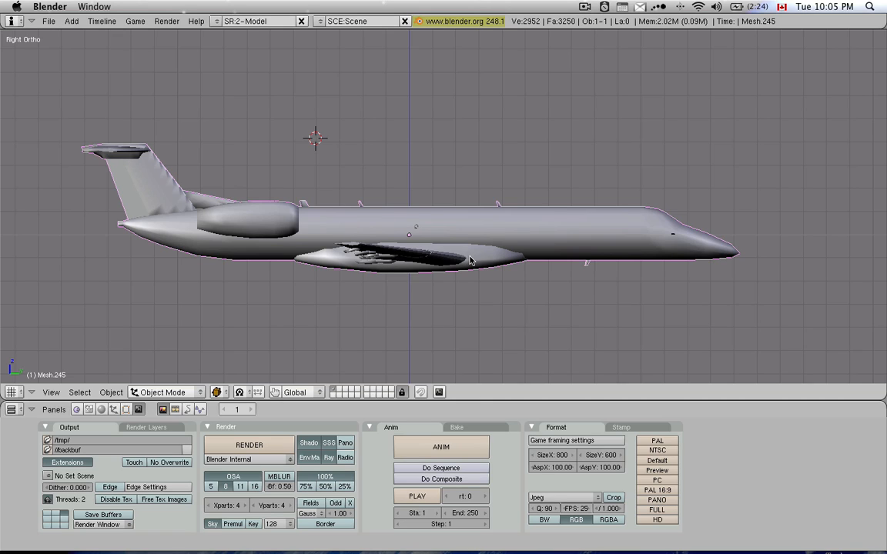
pyautogui.moveTo(515, 295)
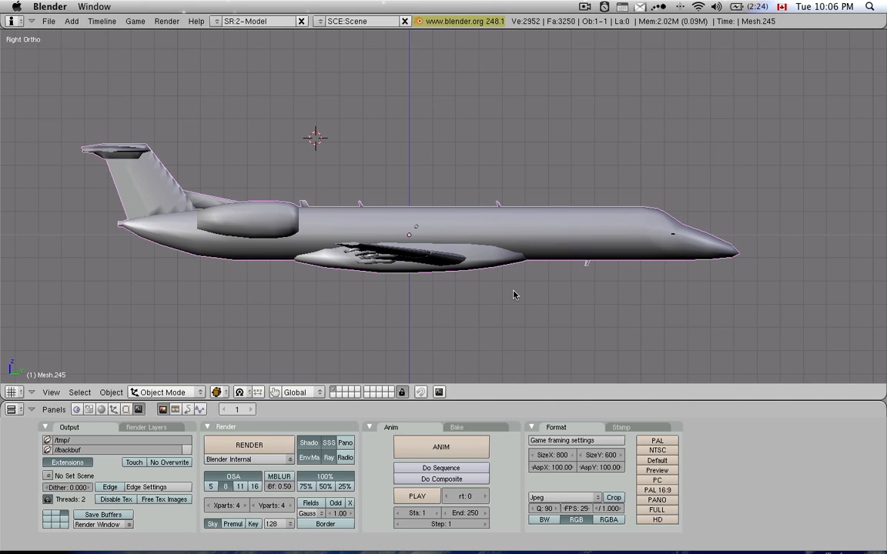
pyautogui.moveTo(404, 279)
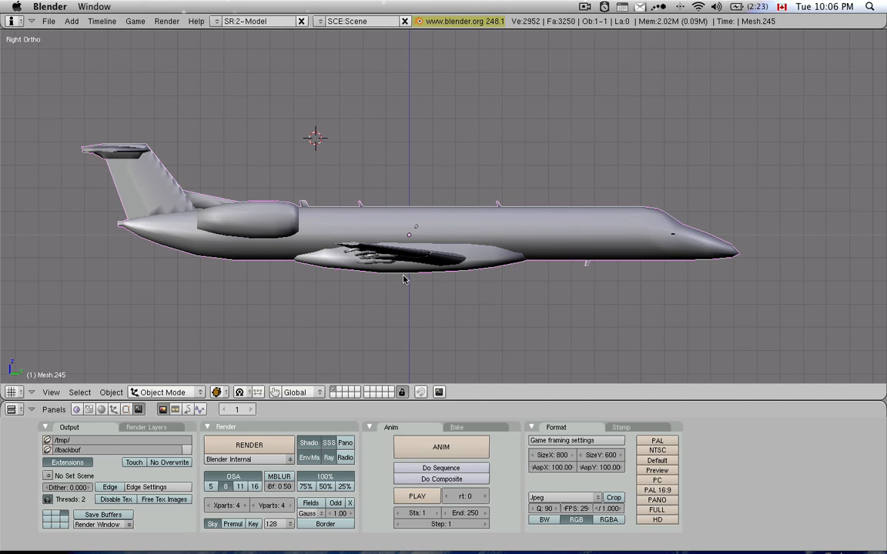
pyautogui.moveTo(409, 291)
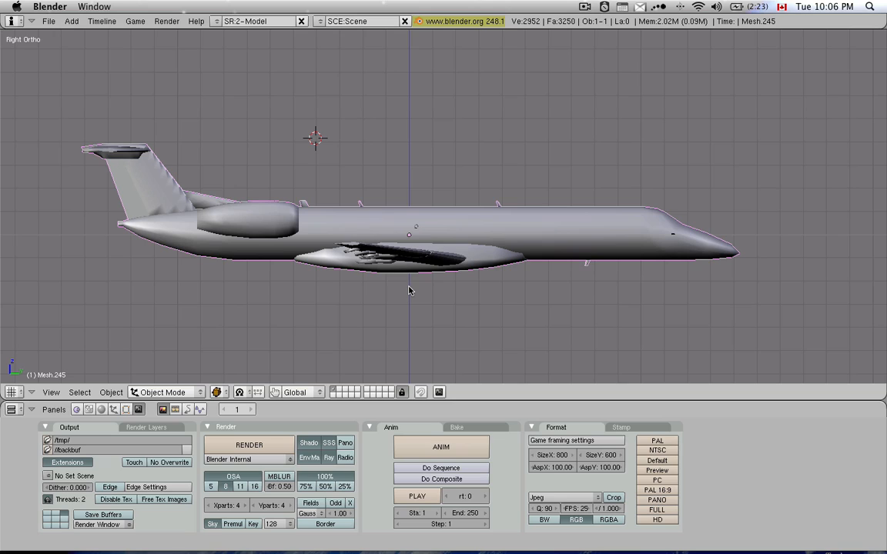
pyautogui.moveTo(496, 282)
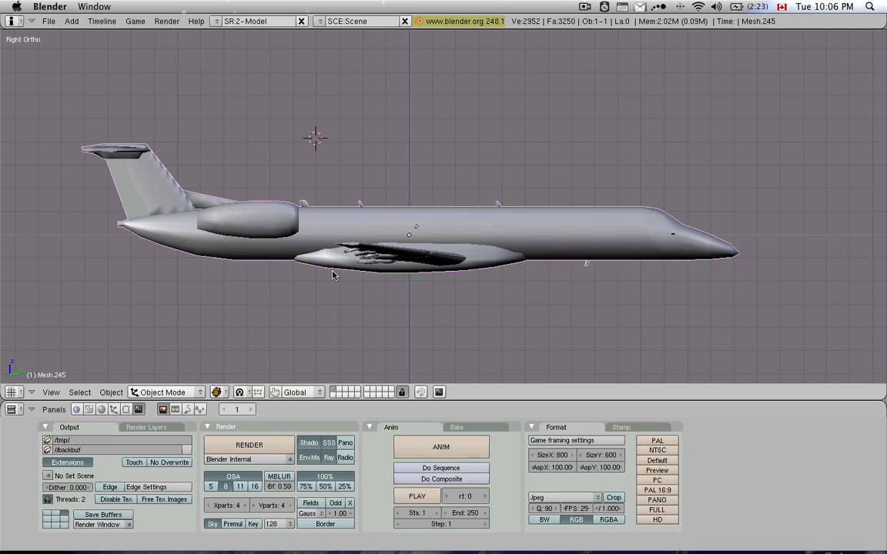
pyautogui.moveTo(536, 355)
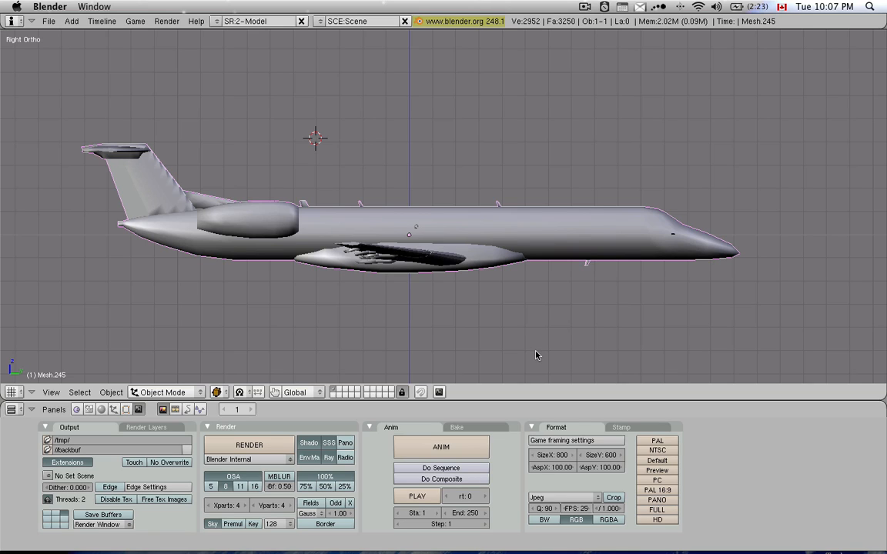
pyautogui.moveTo(531, 341)
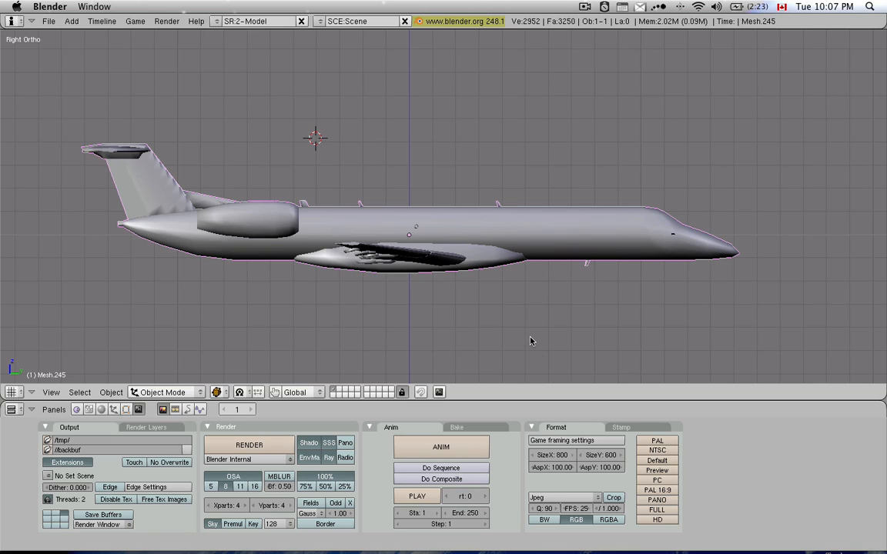
pyautogui.moveTo(315, 190)
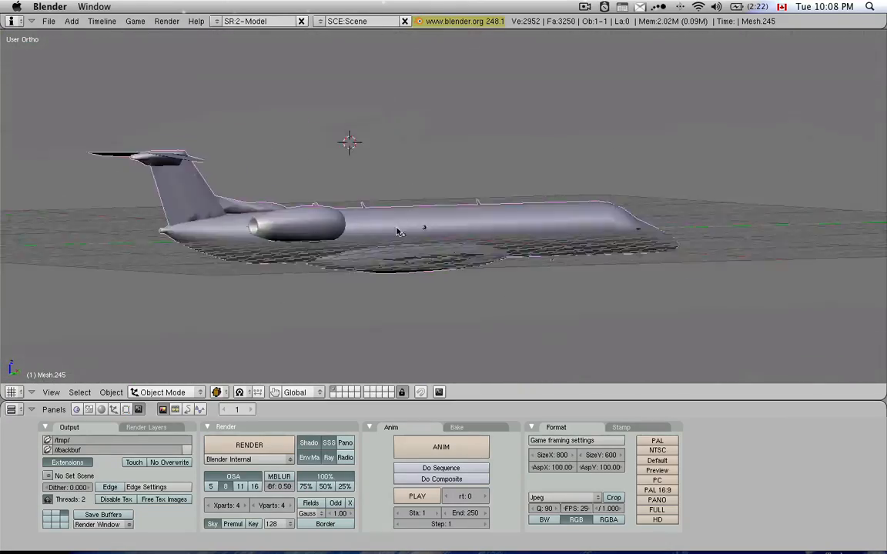
# Step: Orbit from Right Ortho to a User Ortho view tilted above the airliner
pyautogui.moveTo(396, 231); pyautogui.dragTo(461, 234)
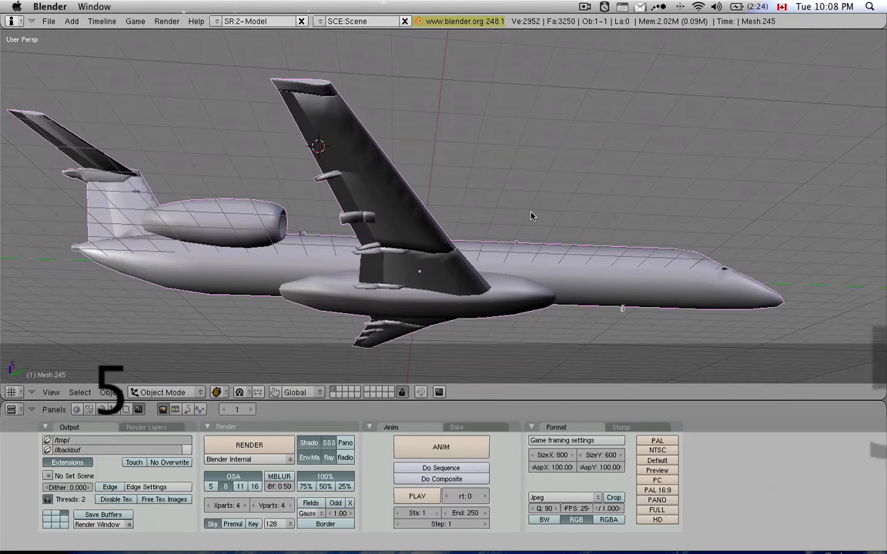
# Step: Orbit to a low side angle of the airliner and switch to the web browser
pyautogui.click(505, 184)
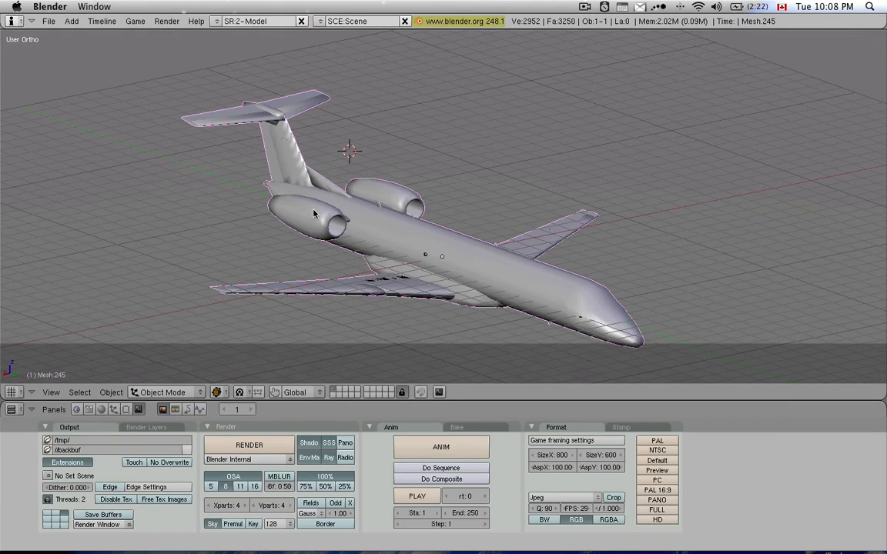
pyautogui.moveTo(356, 225)
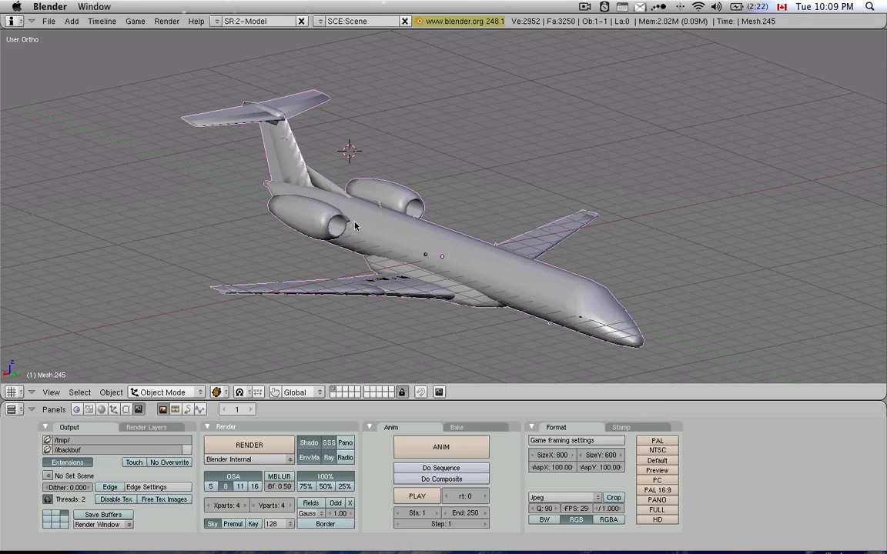
pyautogui.moveTo(404, 188)
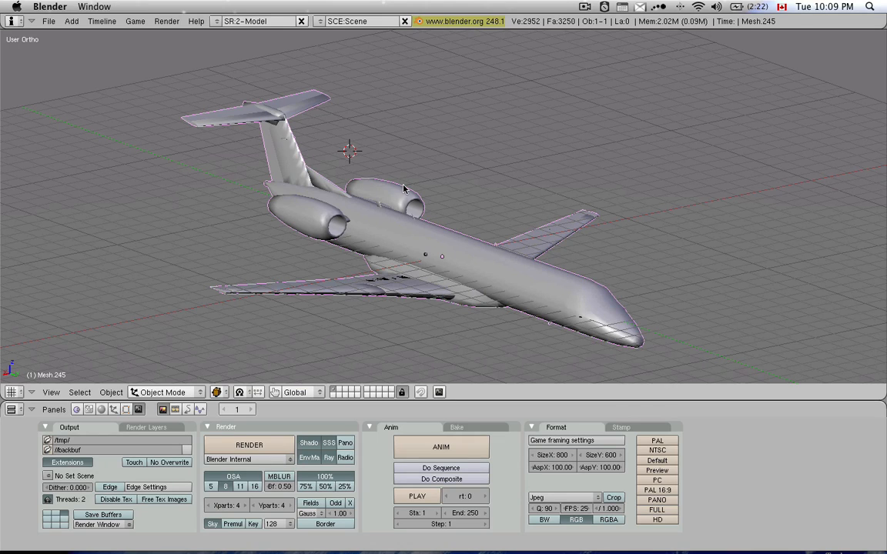
pyautogui.moveTo(449, 295)
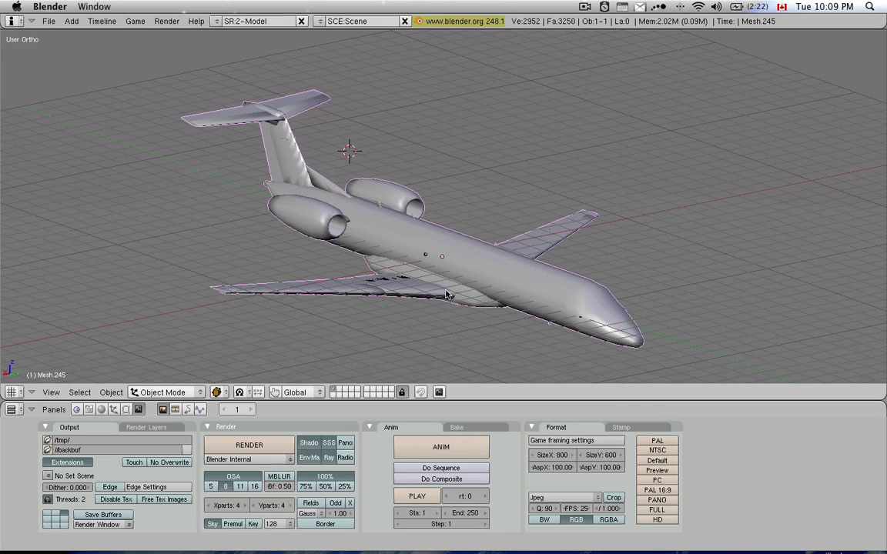
pyautogui.moveTo(565, 331)
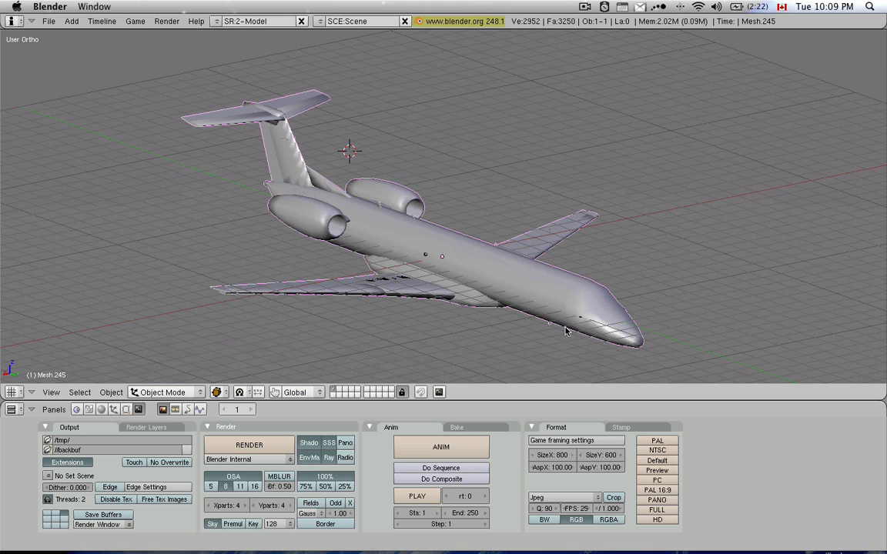
pyautogui.moveTo(547, 208)
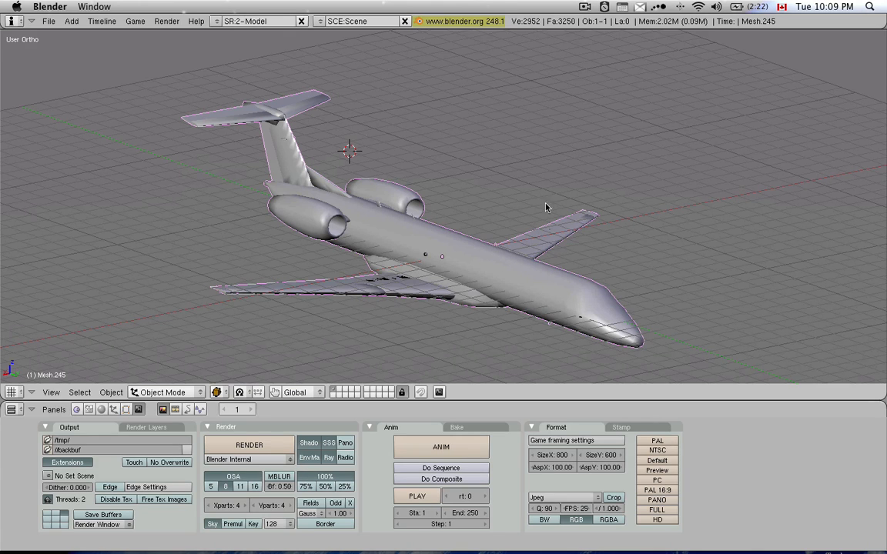
pyautogui.moveTo(443, 311)
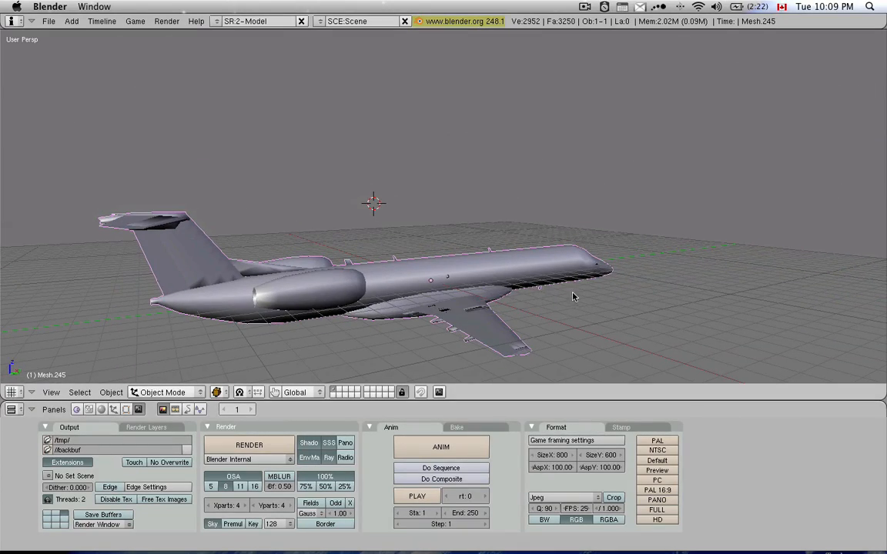
pyautogui.press('3')
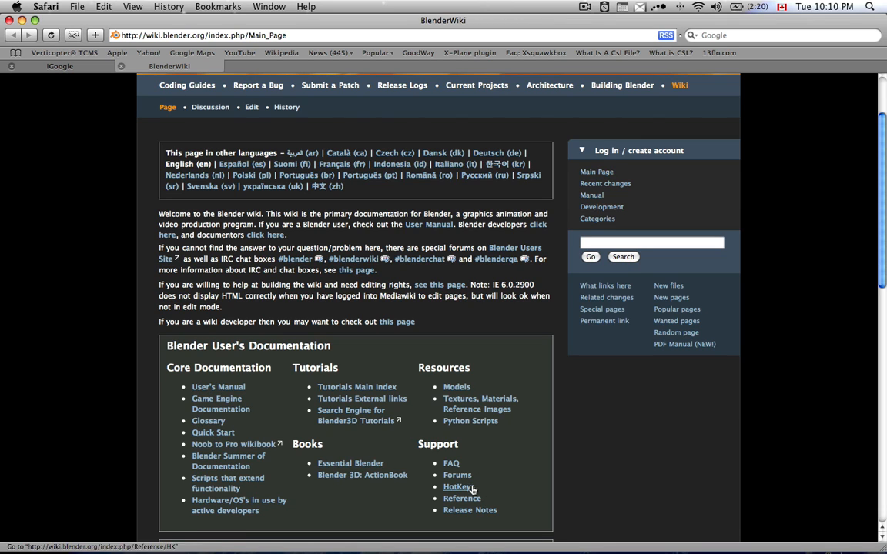
# Step: Scroll through the BlenderWiki main page's documentation sections, then return to Blender
pyautogui.scroll(-3)
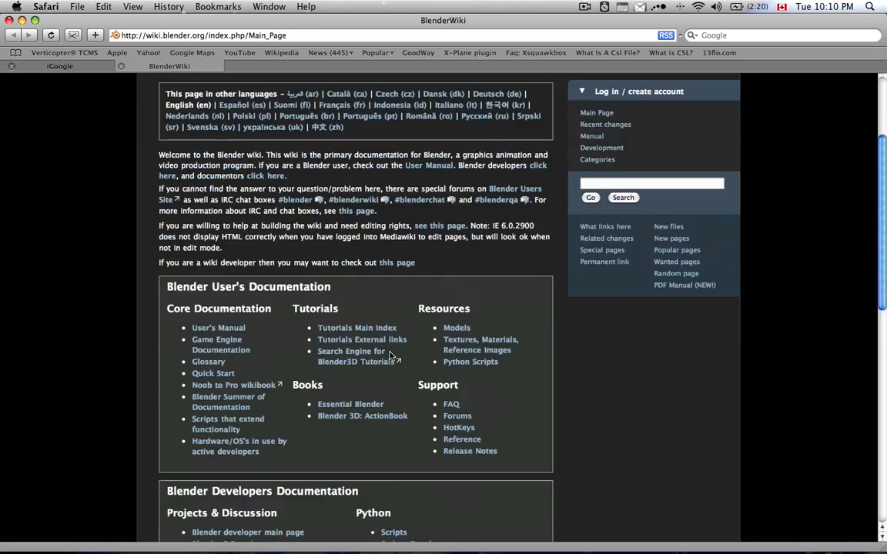
pyautogui.scroll(-3)
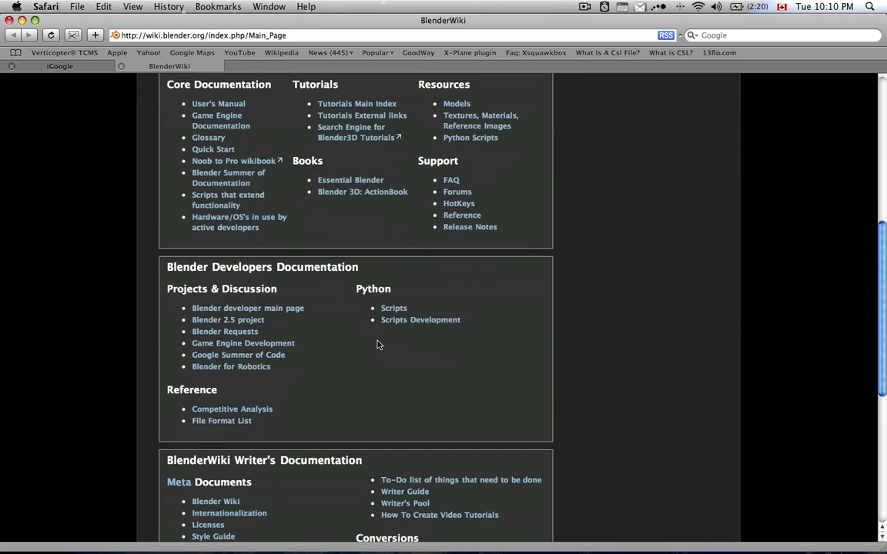
pyautogui.scroll(-3)
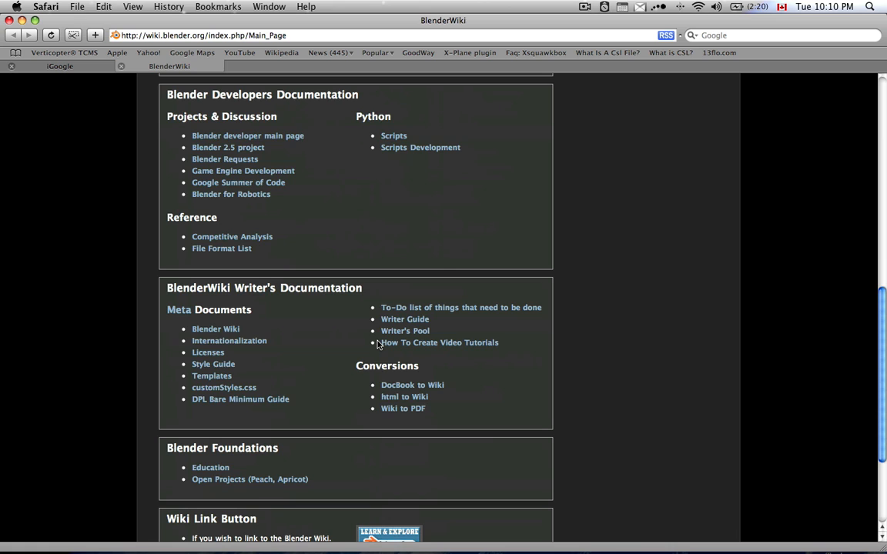
pyautogui.scroll(3)
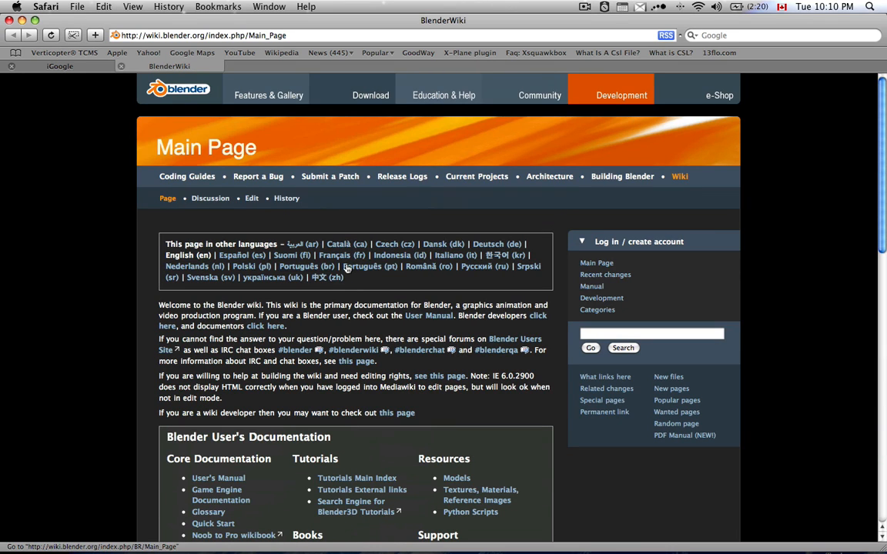
pyautogui.press('cmd+tab')
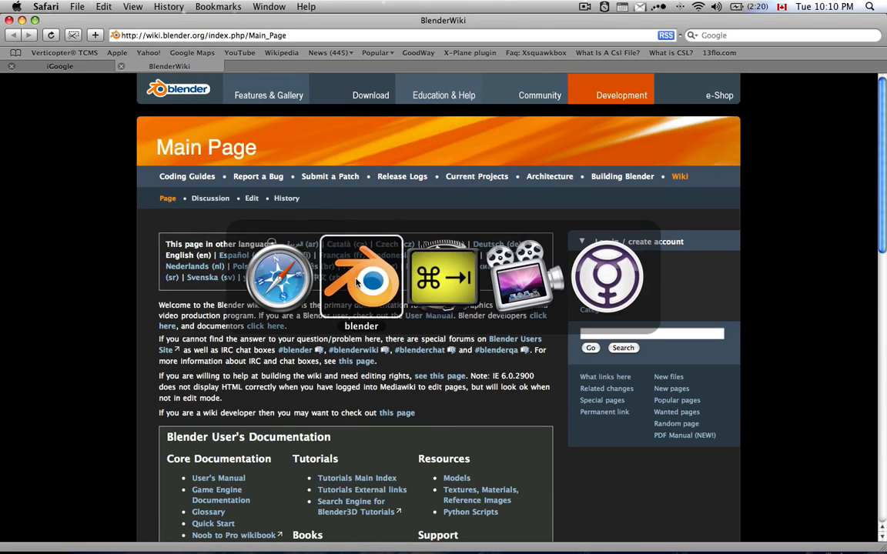
pyautogui.click(361, 277)
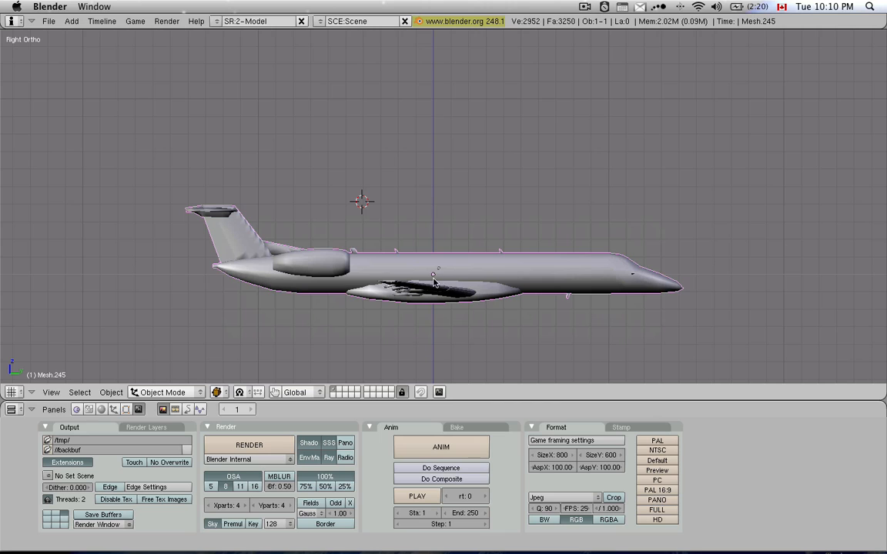
# Step: Recentre the view on the fuselage via the 3D cursor and view the airliner head-on
pyautogui.click(434, 275)
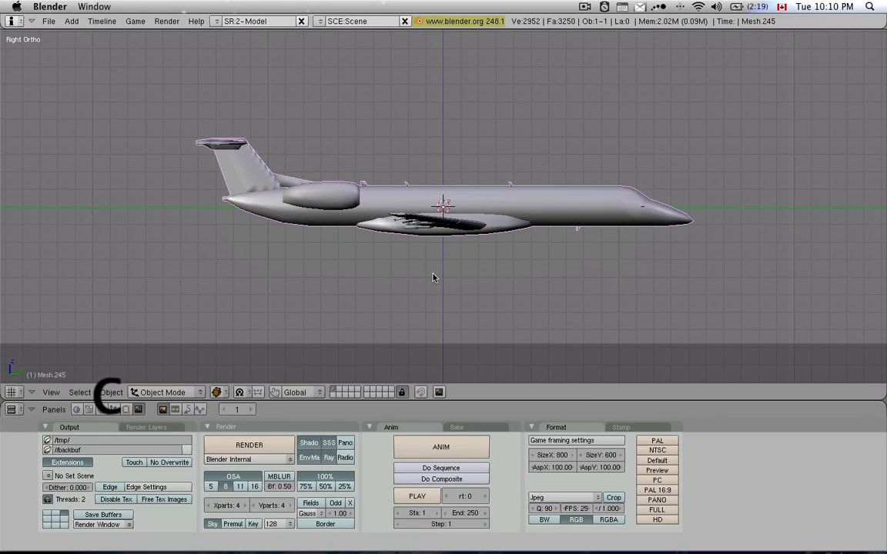
pyautogui.press('1')
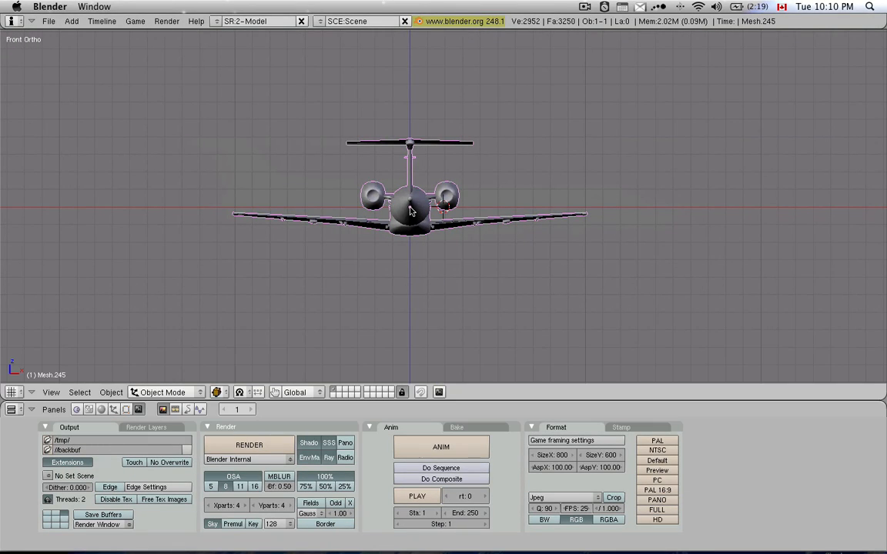
pyautogui.click(411, 210)
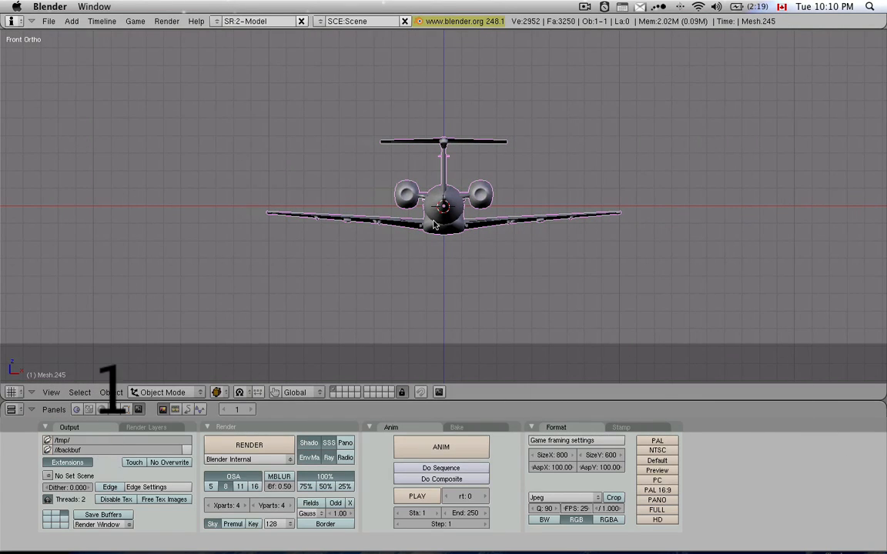
pyautogui.press('3')
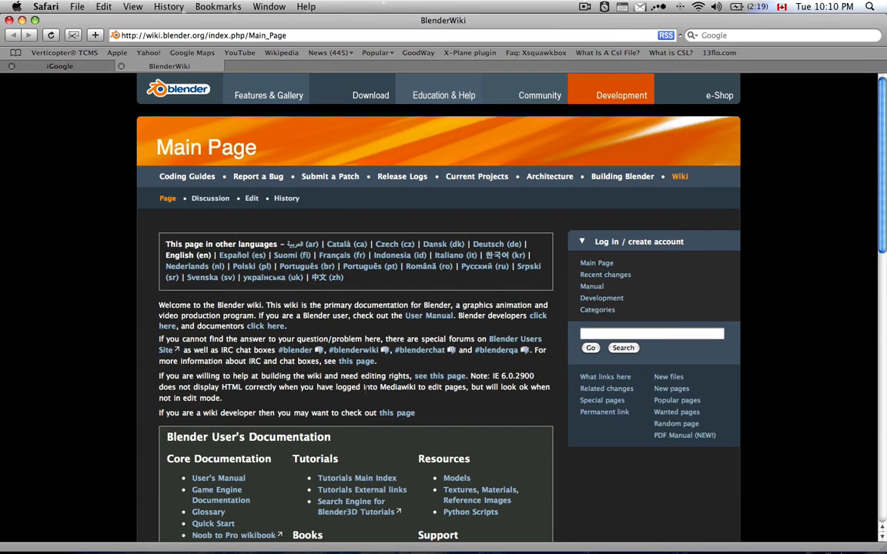
# Step: Scroll down the wiki's documentation links and switch back to Blender
pyautogui.scroll(-3)
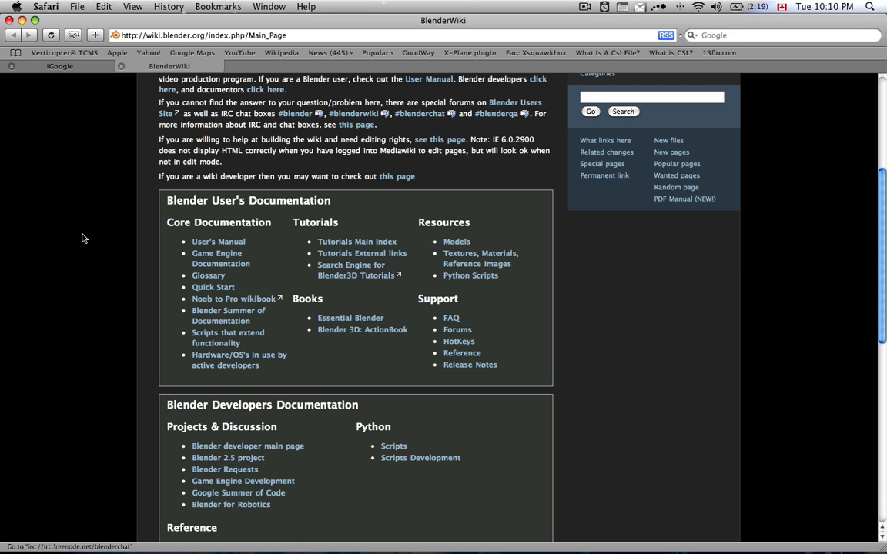
pyautogui.press('cmd+tab')
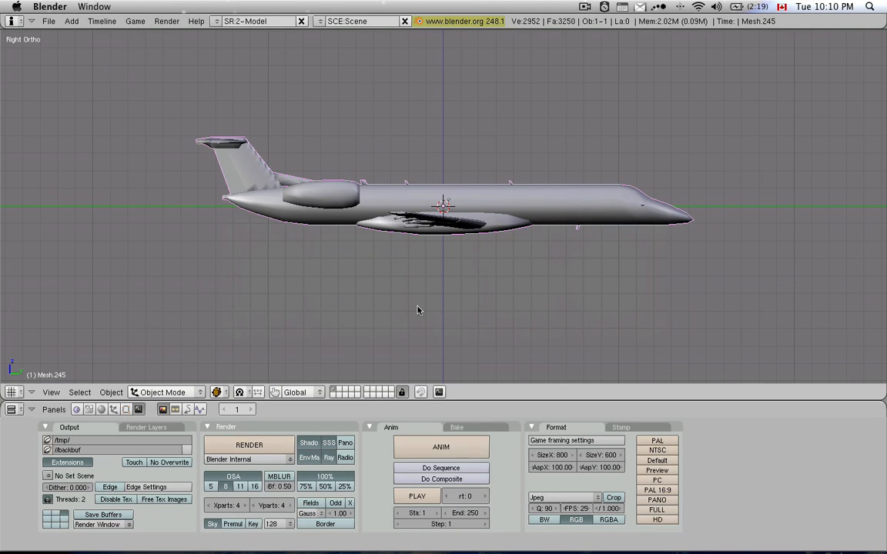
pyautogui.moveTo(483, 399)
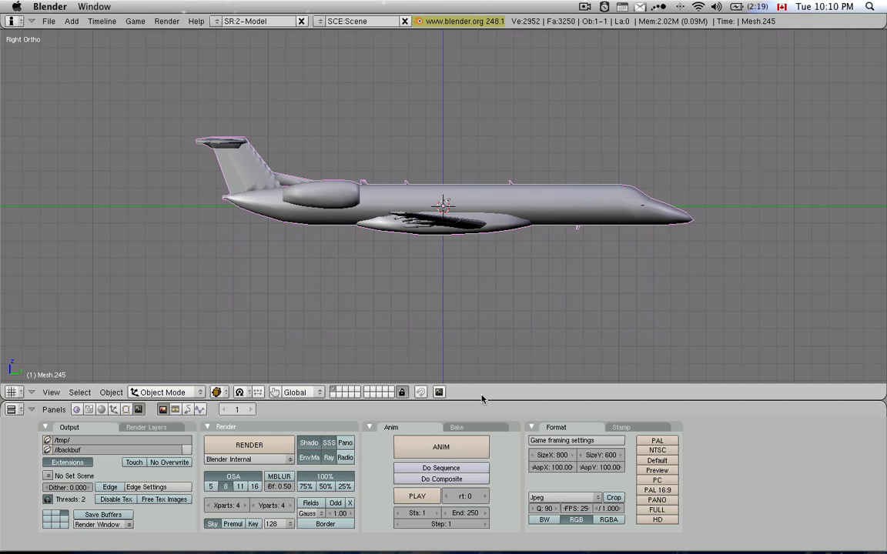
pyautogui.moveTo(471, 407)
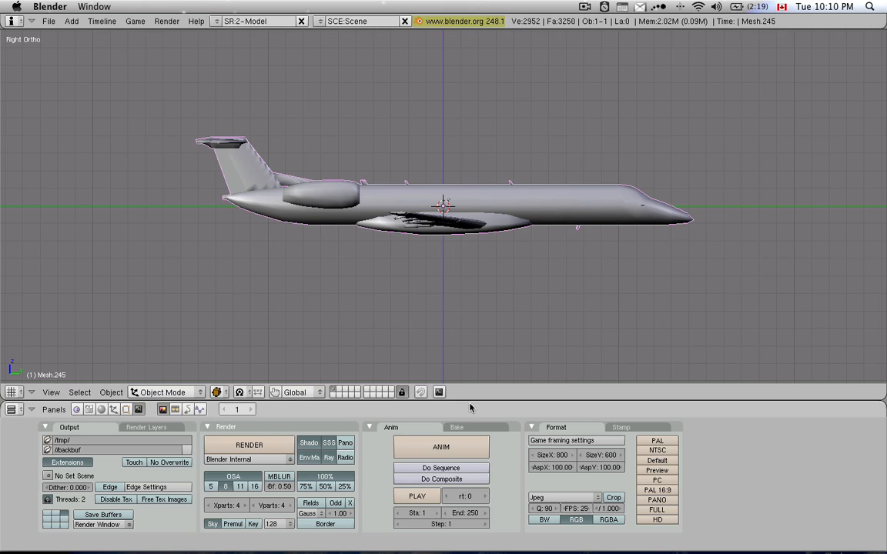
pyautogui.moveTo(748, 217)
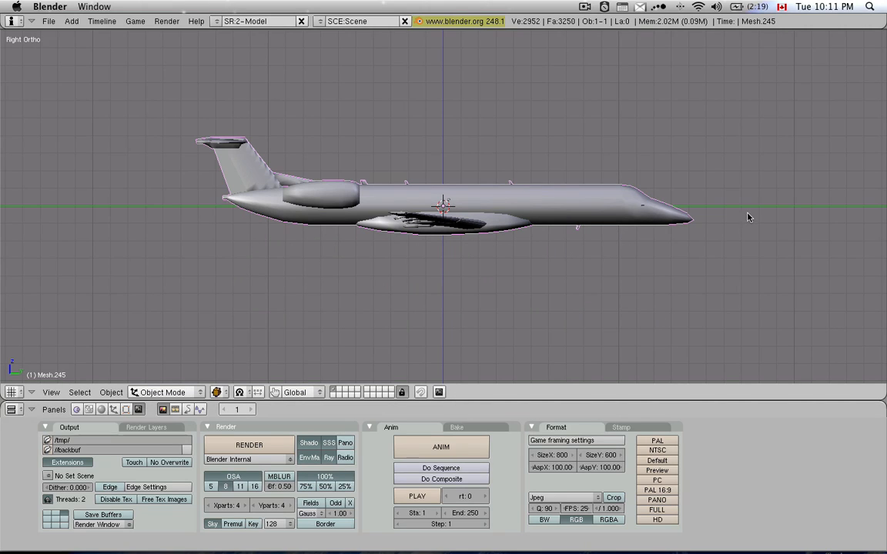
pyautogui.moveTo(406, 185)
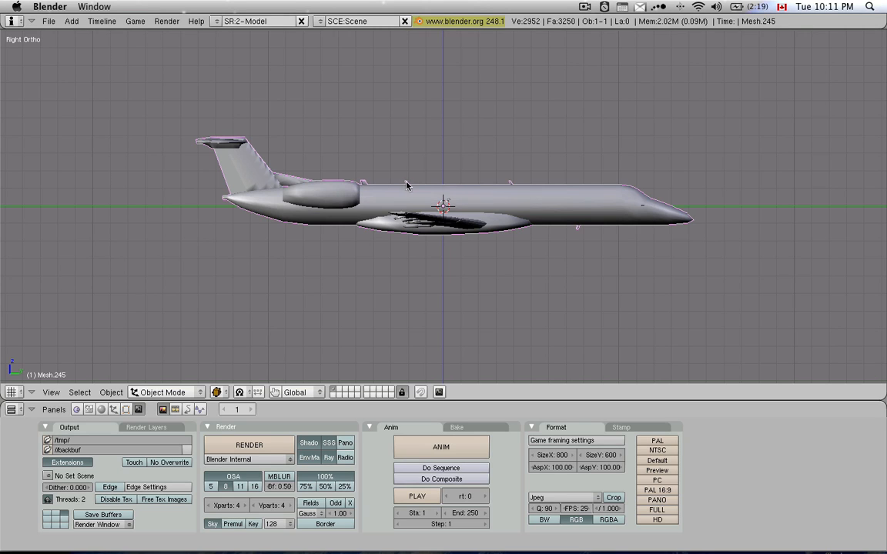
pyautogui.moveTo(447, 253)
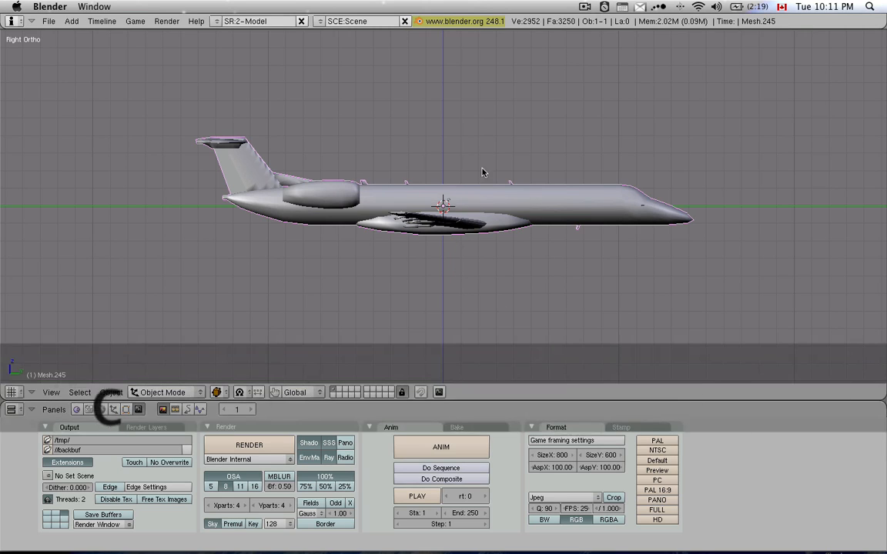
pyautogui.moveTo(604, 214)
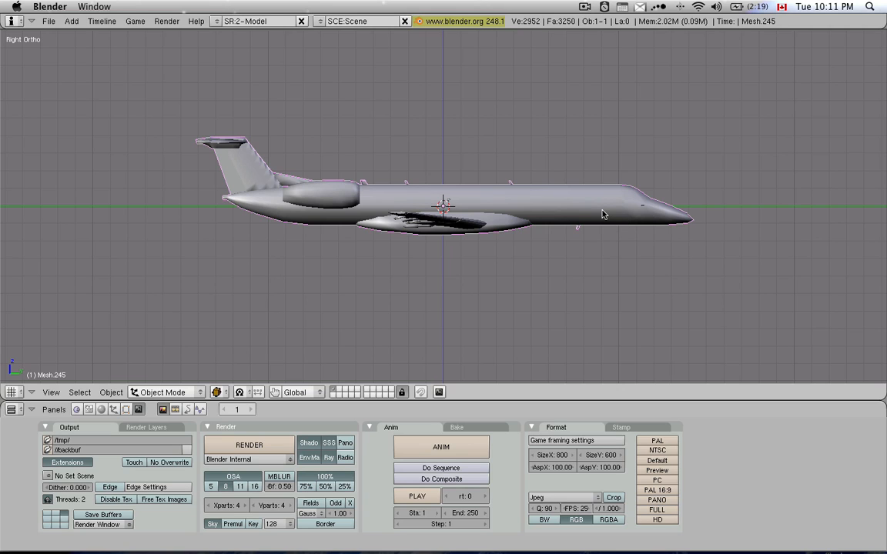
pyautogui.moveTo(539, 331)
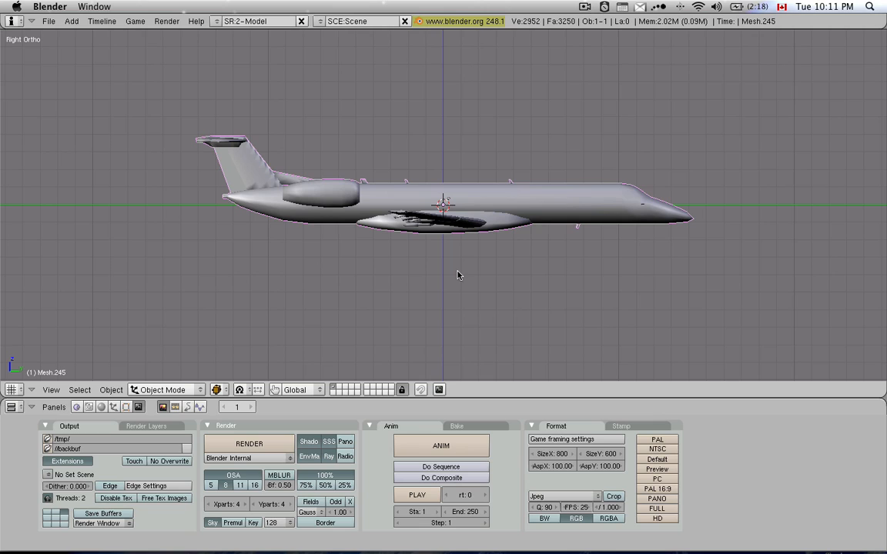
pyautogui.moveTo(502, 414)
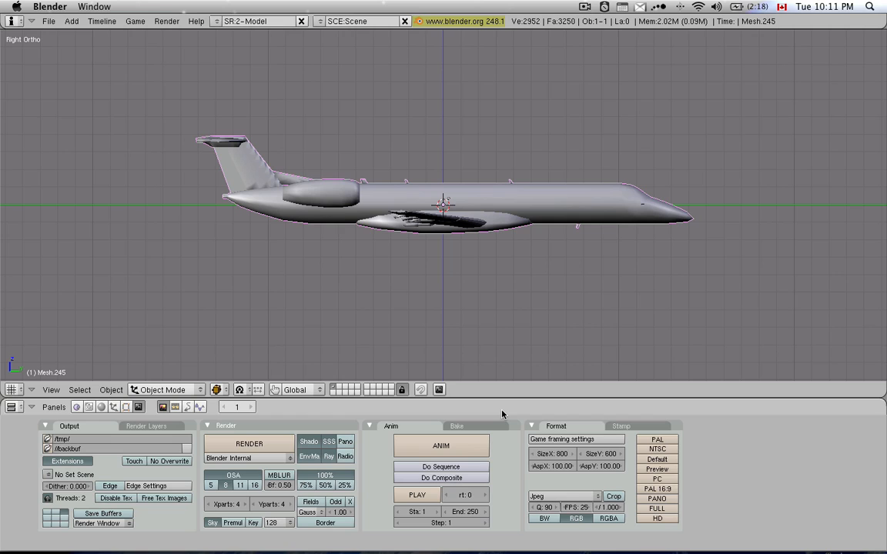
pyautogui.moveTo(239, 429)
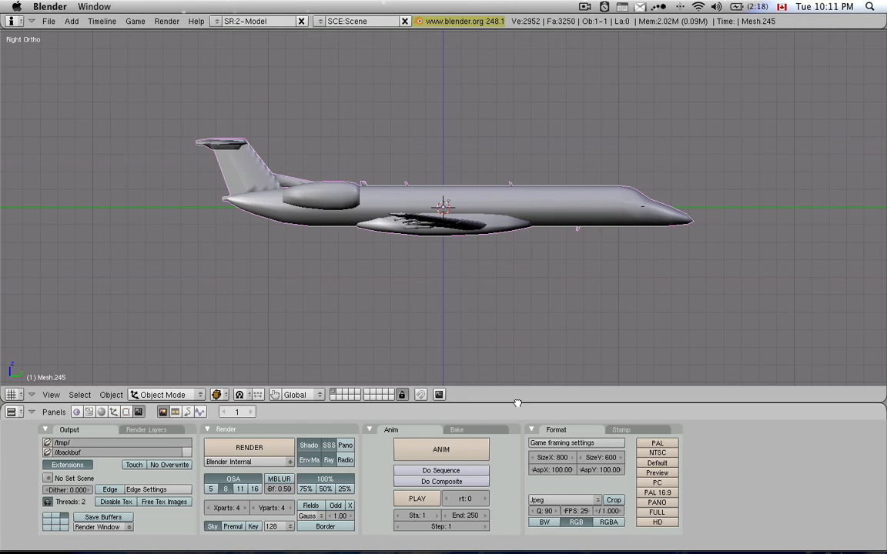
# Step: Split the 3D view and turn the upper right area into an Ipo Curve Editor
pyautogui.rightClick(516, 402)
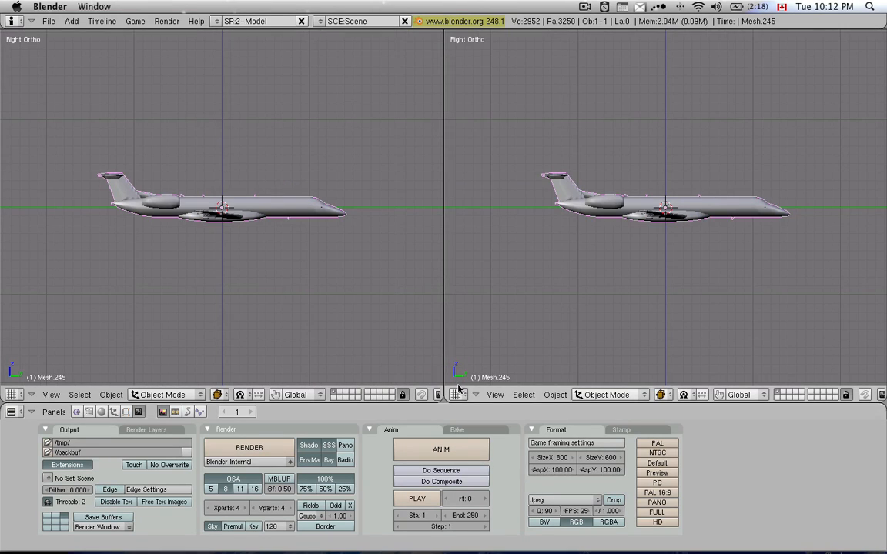
pyautogui.moveTo(458, 394)
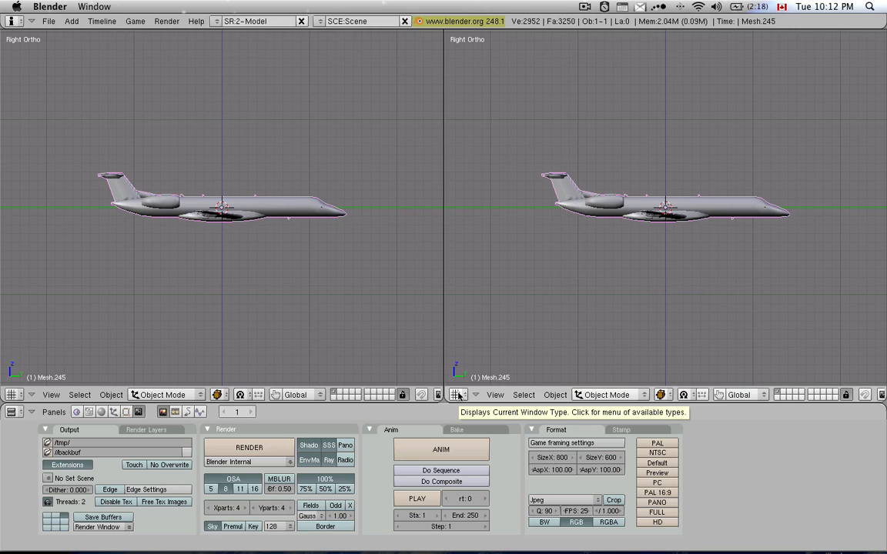
pyautogui.rightClick(443, 394)
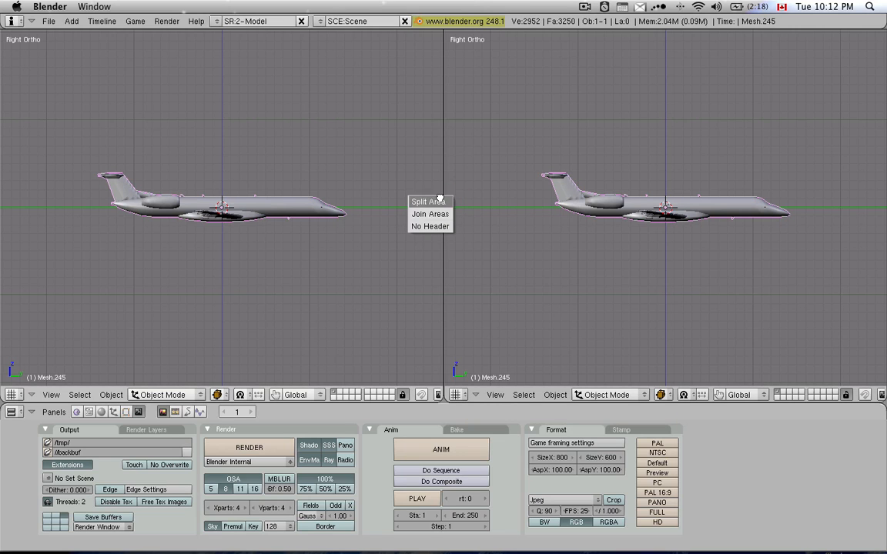
pyautogui.click(424, 202)
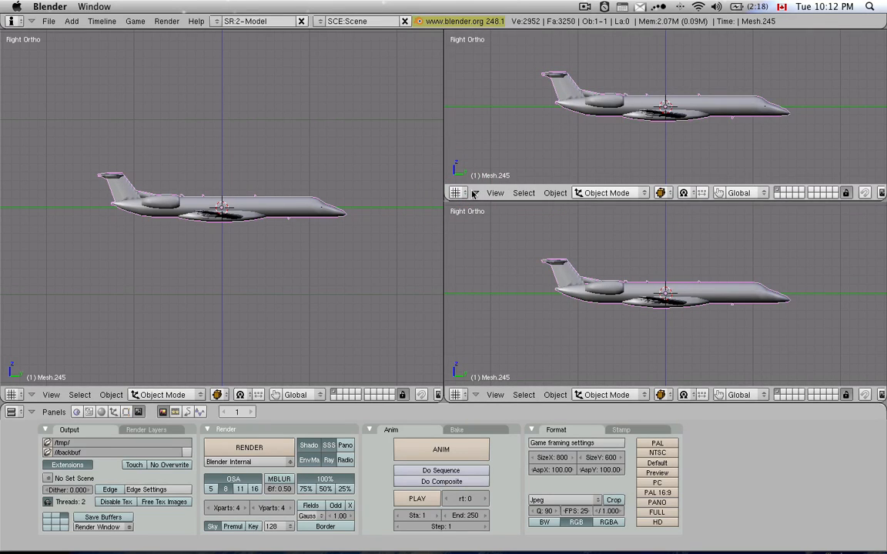
pyautogui.click(457, 192)
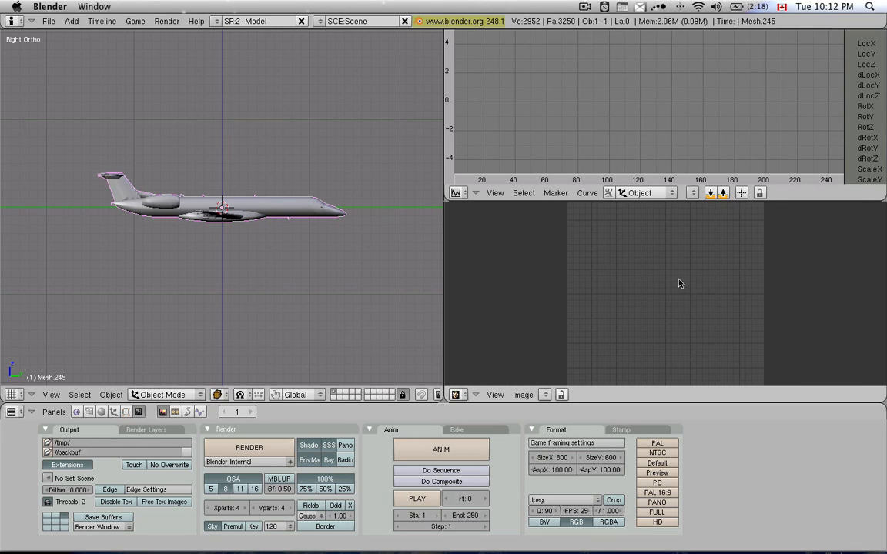
pyautogui.moveTo(442, 278)
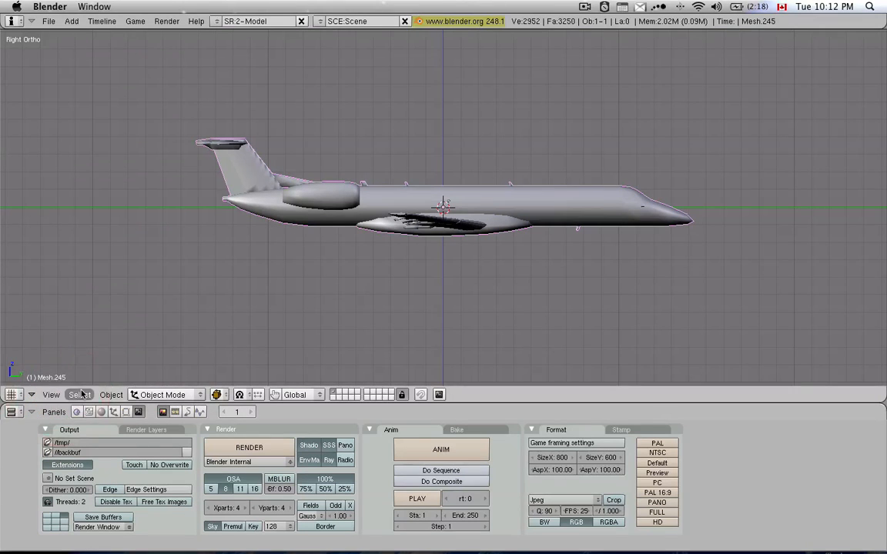
pyautogui.click(111, 395)
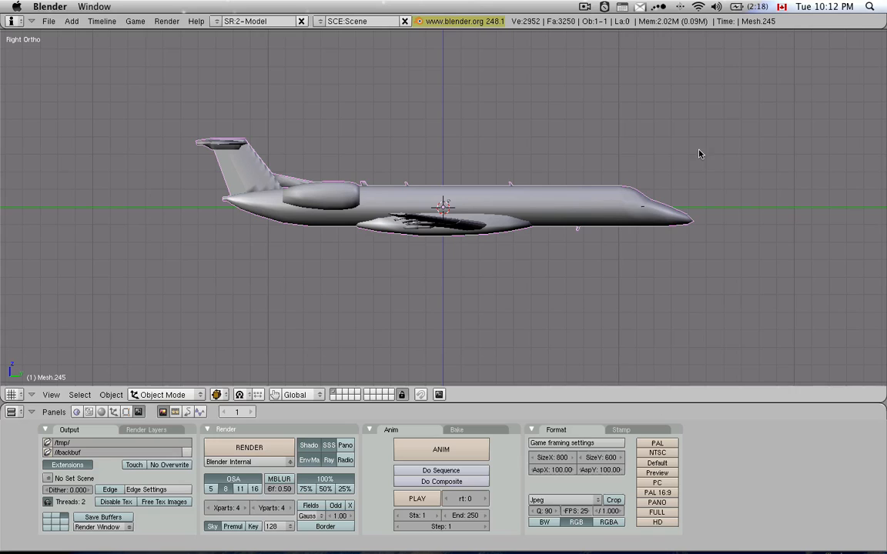
pyautogui.click(12, 394)
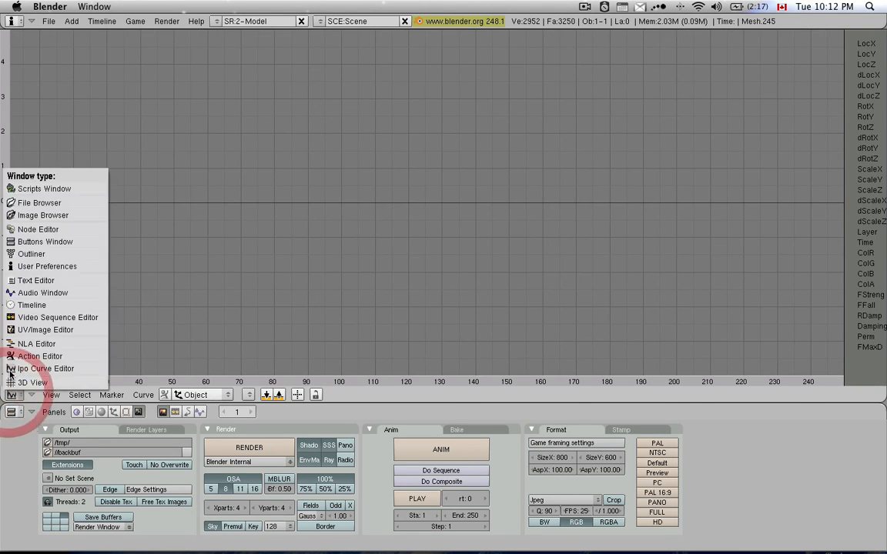
pyautogui.click(39, 356)
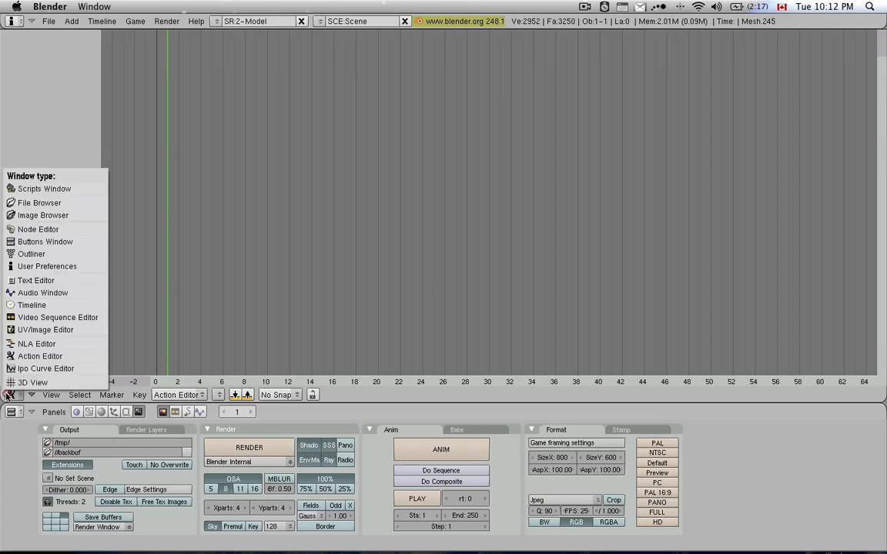
pyautogui.click(57, 317)
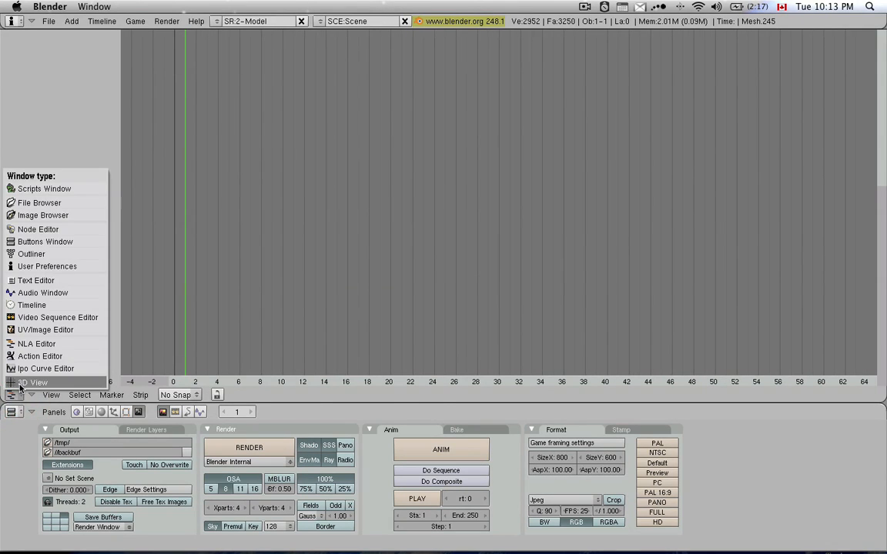
pyautogui.click(35, 382)
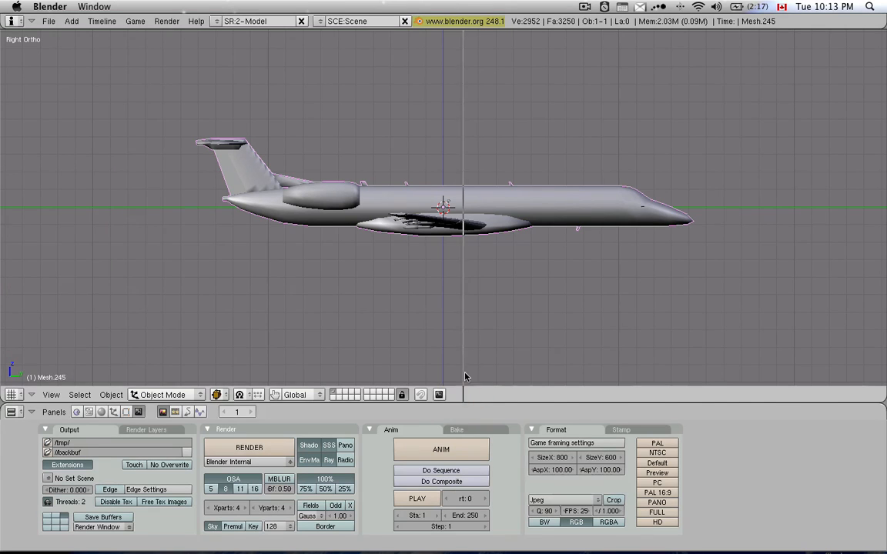
pyautogui.click(476, 395)
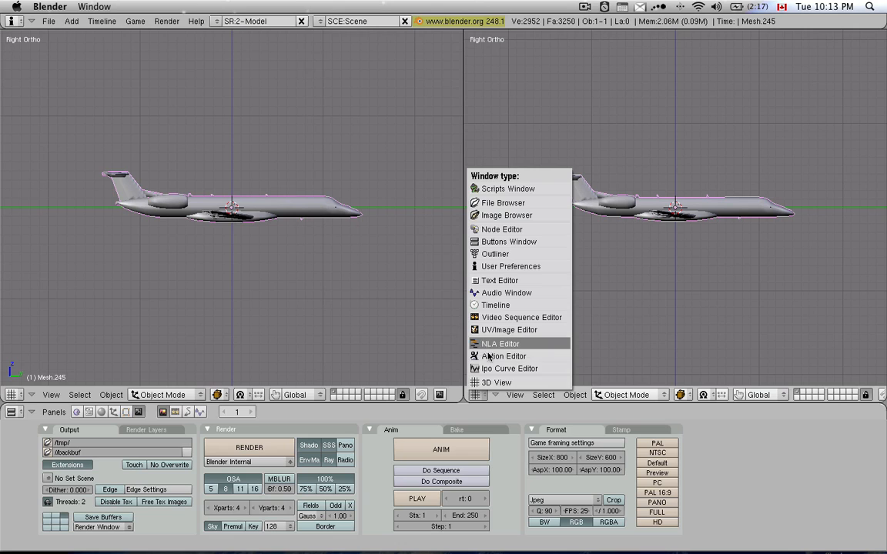
pyautogui.click(503, 356)
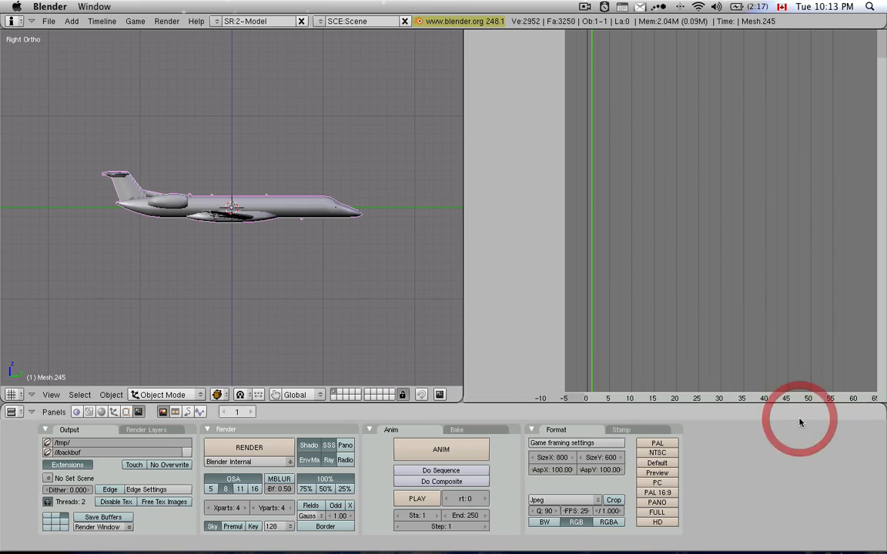
pyautogui.moveTo(789, 404)
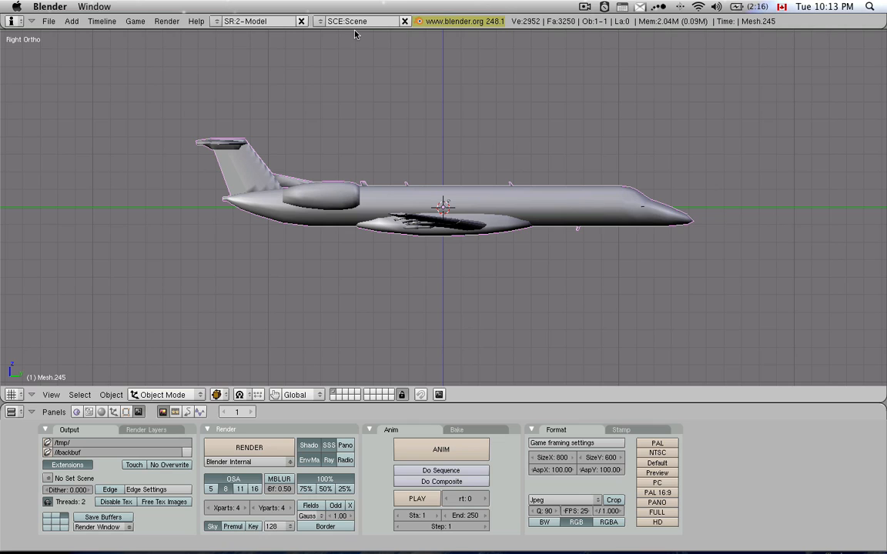
pyautogui.moveTo(354, 32)
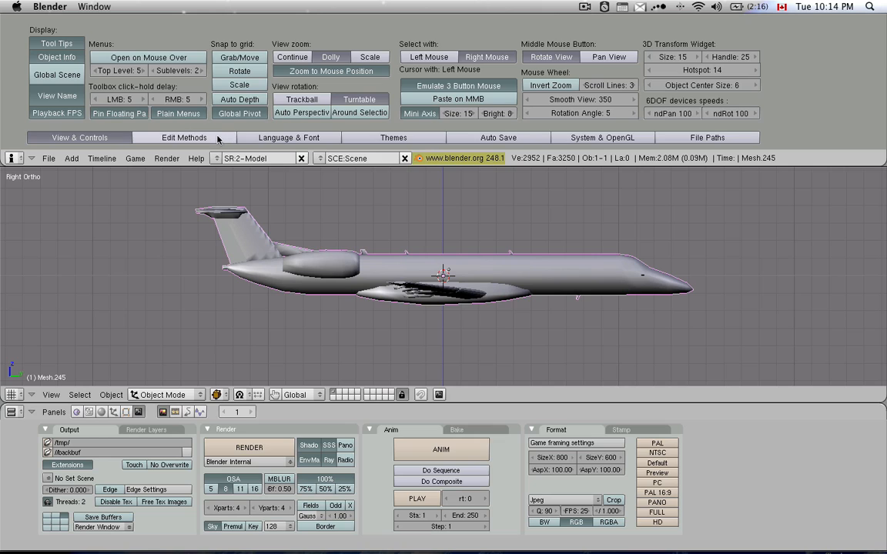
# Step: Browse Edit Methods and Language & Font, choose the Default theme, then view Auto Save settings
pyautogui.click(183, 137)
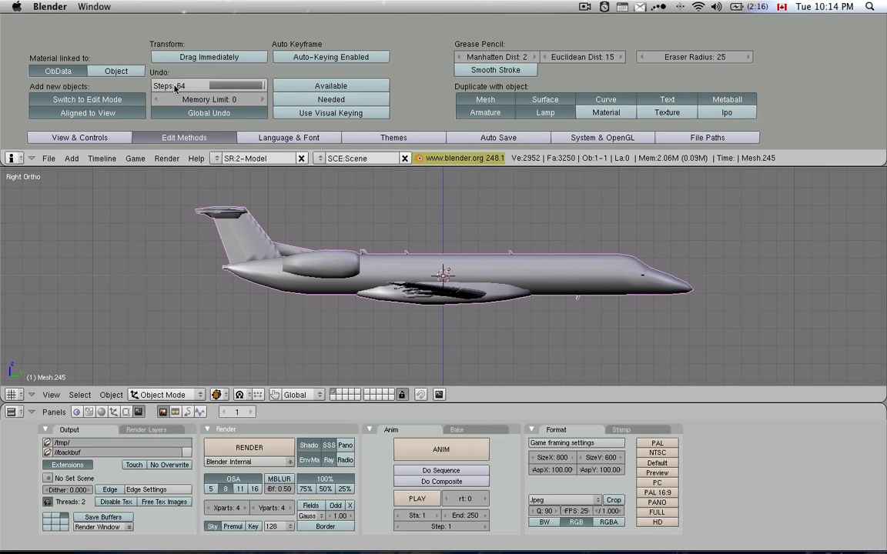
pyautogui.moveTo(248, 85)
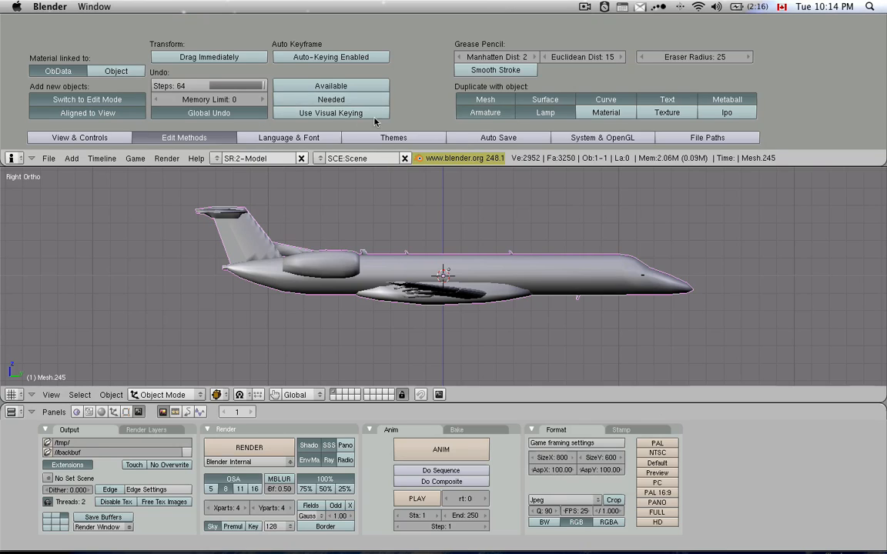
pyautogui.click(288, 137)
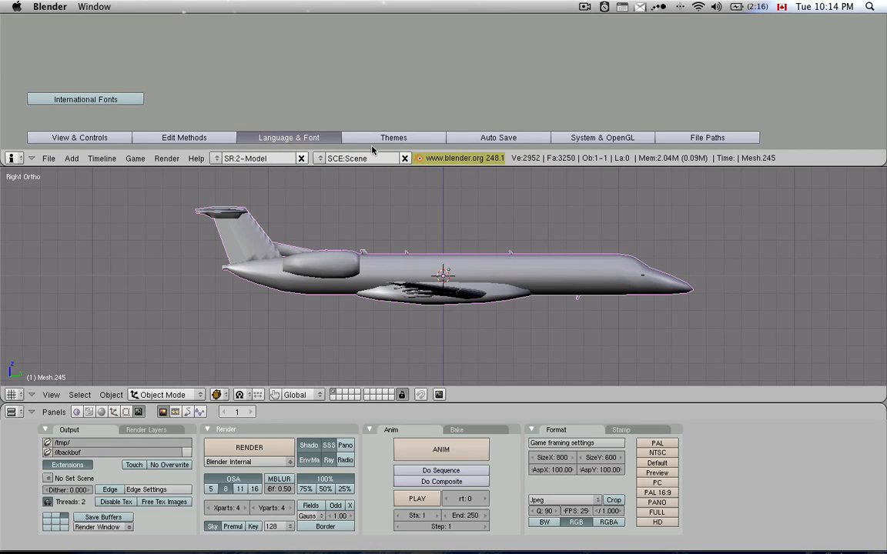
pyautogui.click(393, 137)
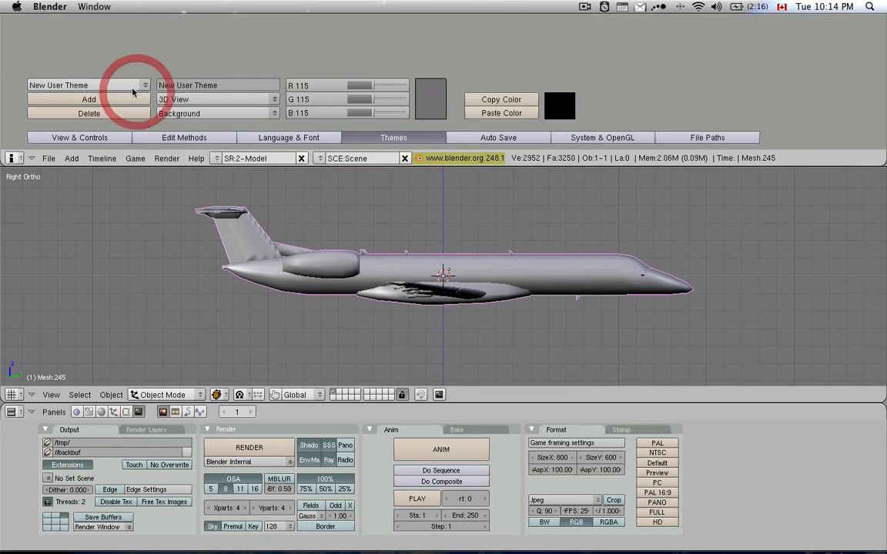
pyautogui.click(87, 85)
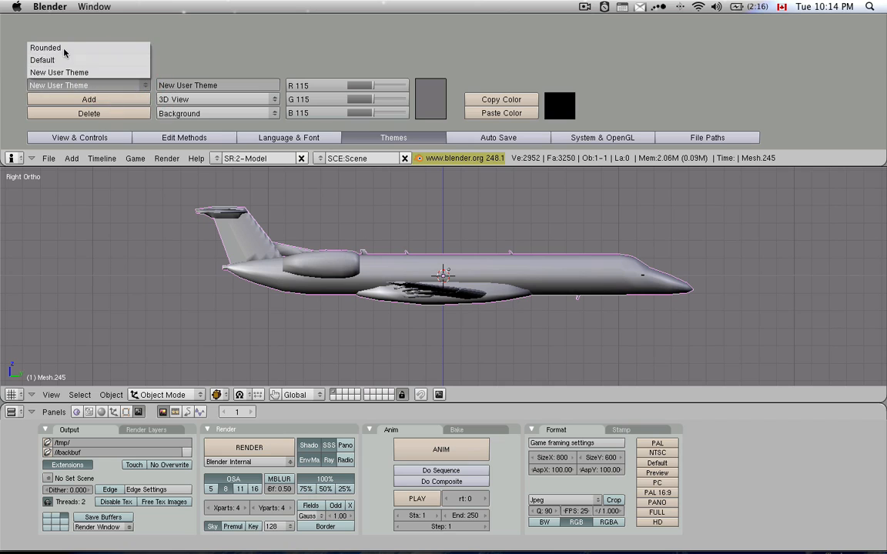
pyautogui.click(45, 72)
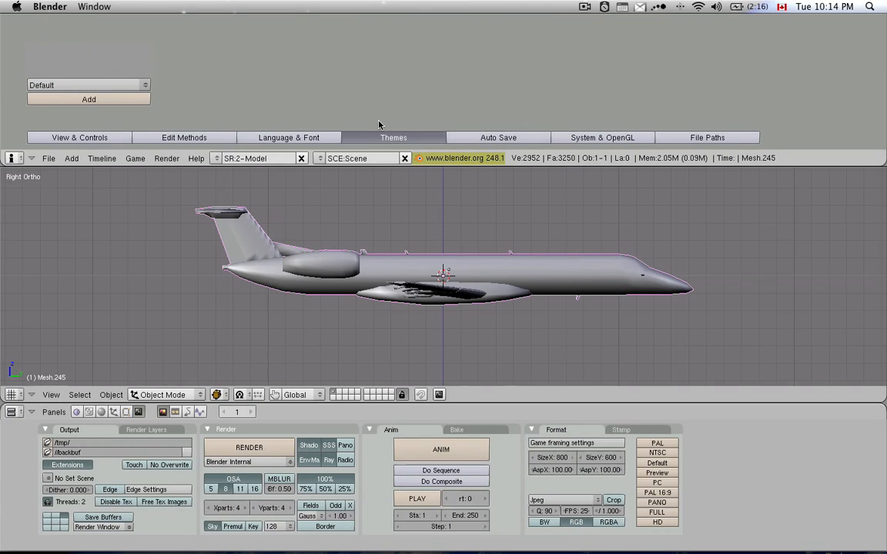
pyautogui.moveTo(498, 137)
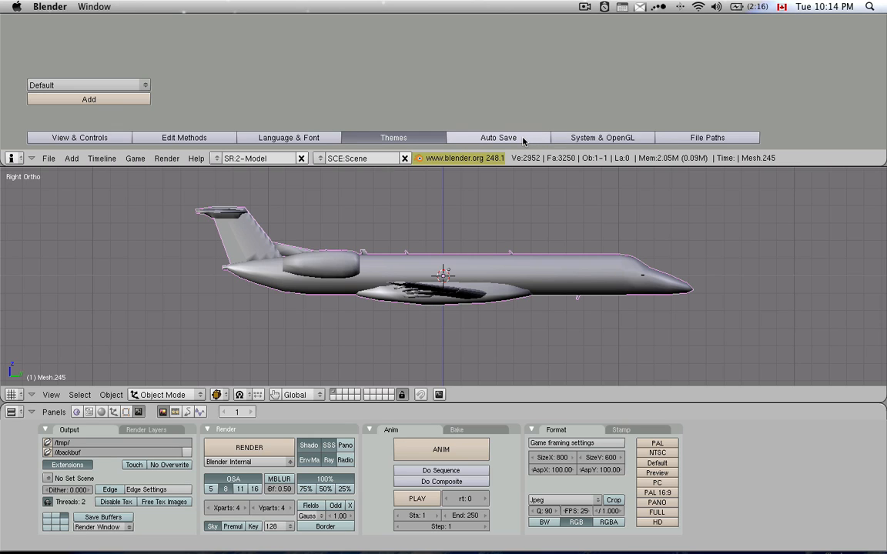
pyautogui.moveTo(428, 119)
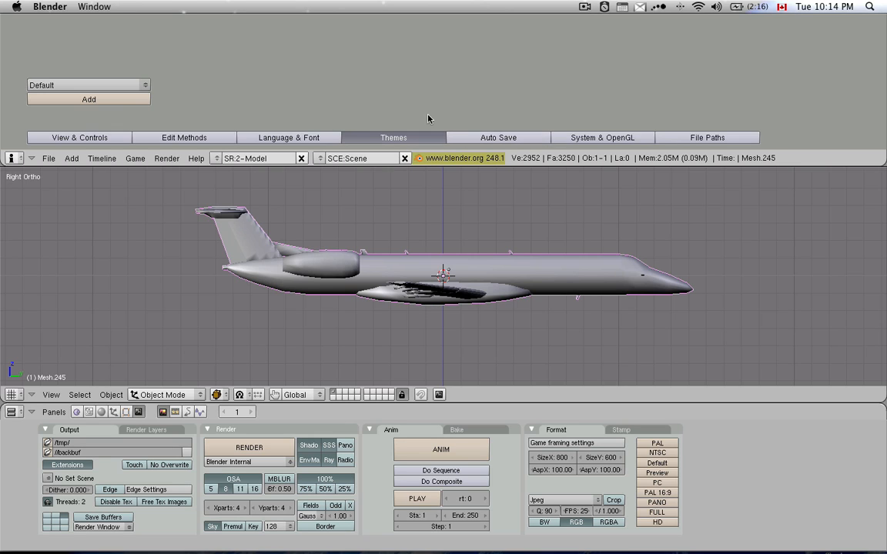
pyautogui.click(498, 137)
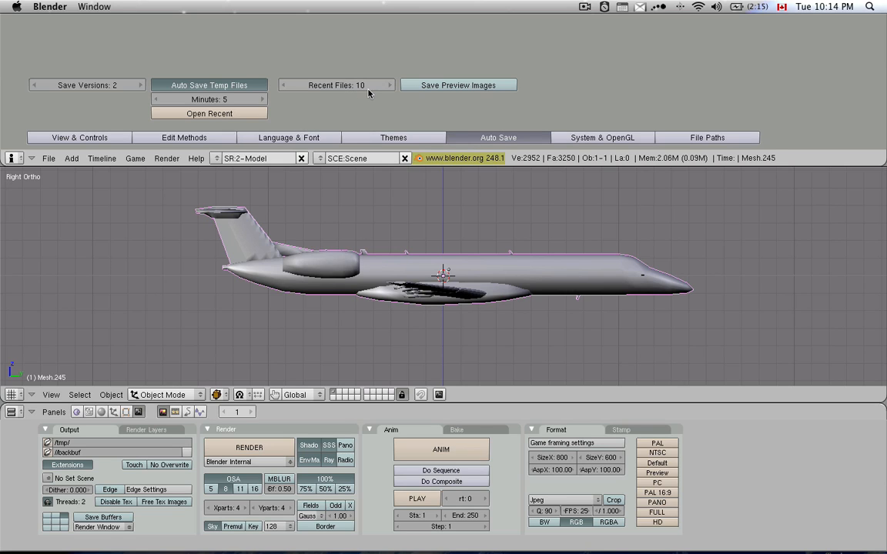
pyautogui.moveTo(368, 90)
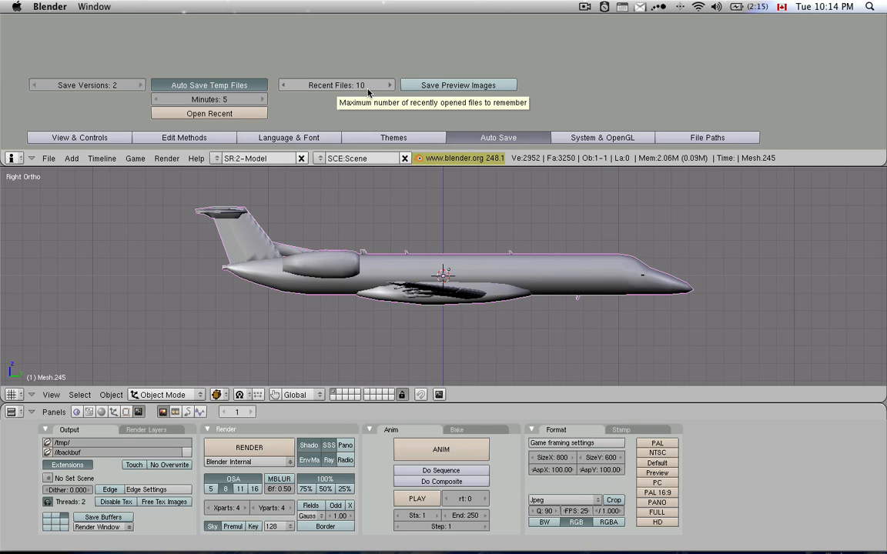
pyautogui.moveTo(368, 102)
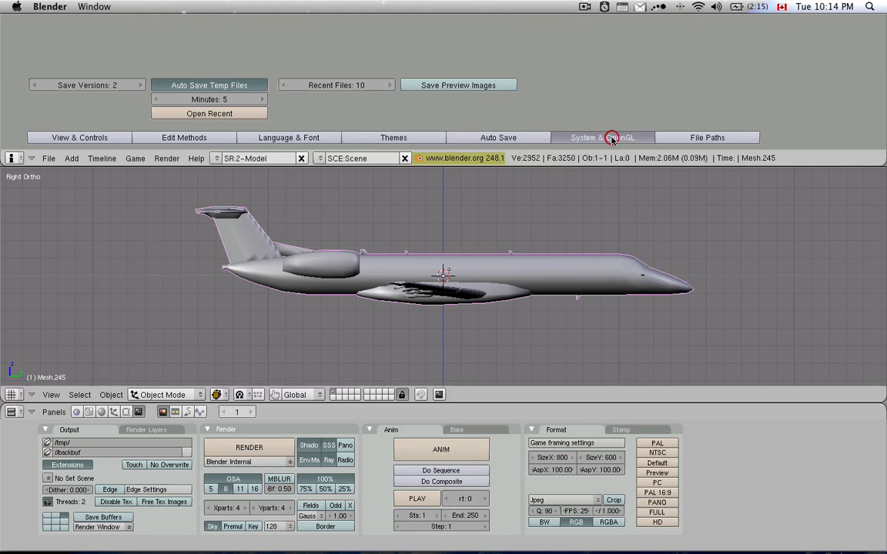
# Step: Show the System & OpenGL preferences with lighting, audio and Emulate Numpad options
pyautogui.click(602, 137)
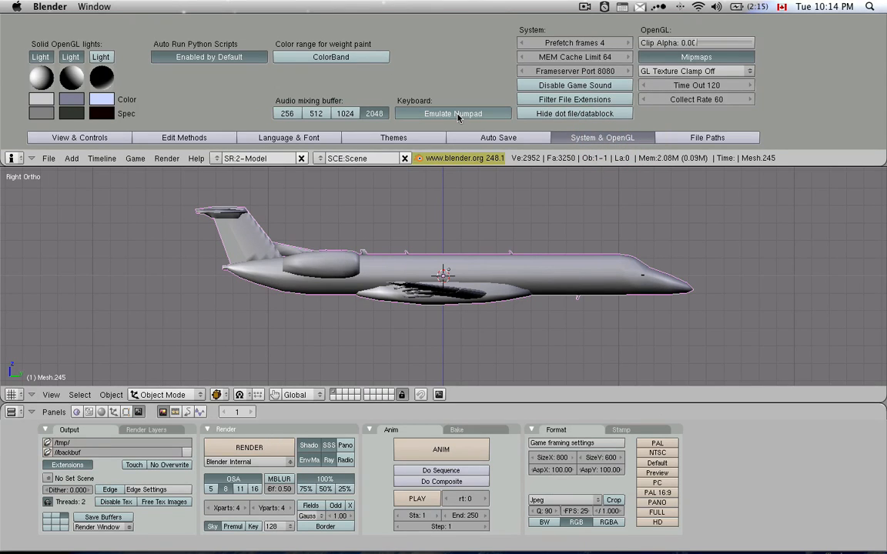
pyautogui.moveTo(452, 114)
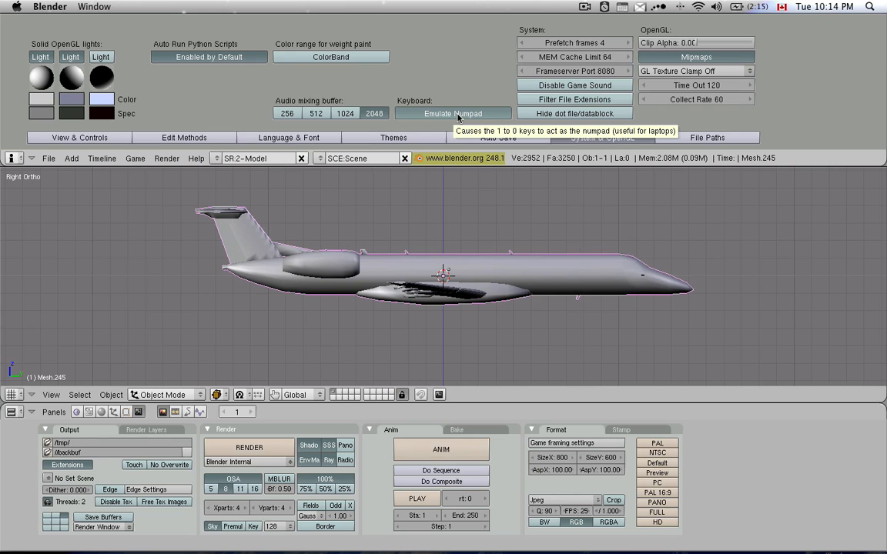
pyautogui.moveTo(440, 120)
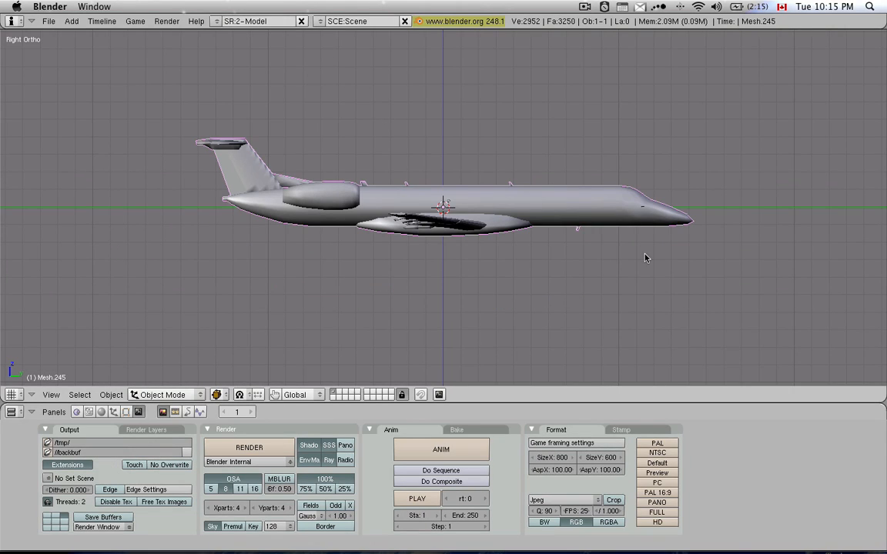
pyautogui.moveTo(14, 106)
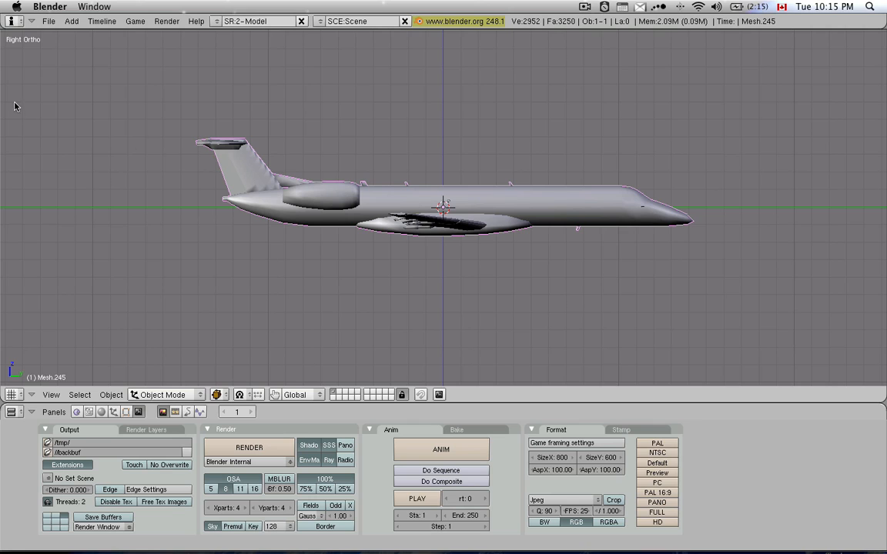
pyautogui.click(48, 21)
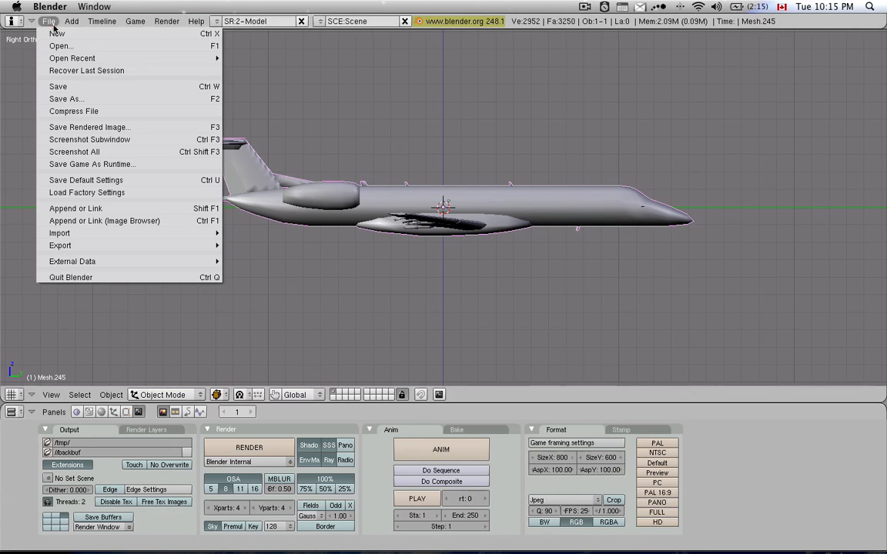
pyautogui.moveTo(75, 208)
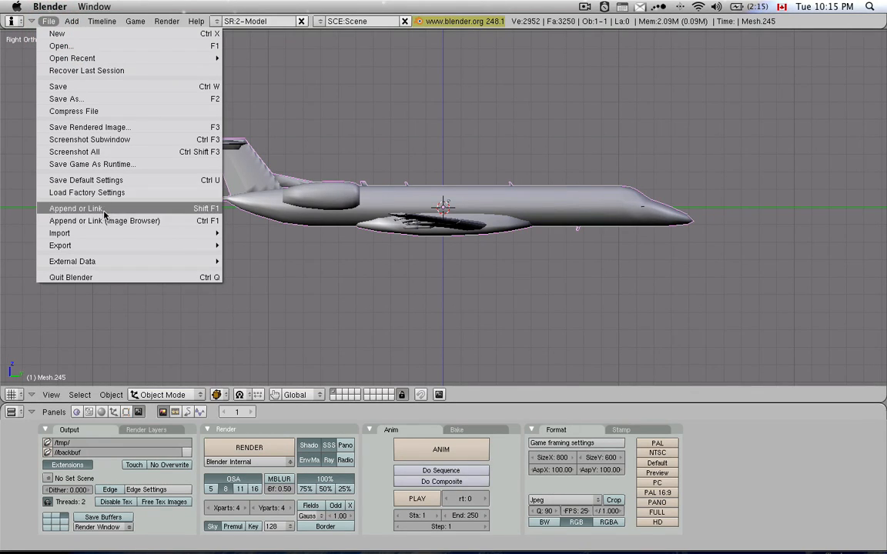
pyautogui.moveTo(86, 179)
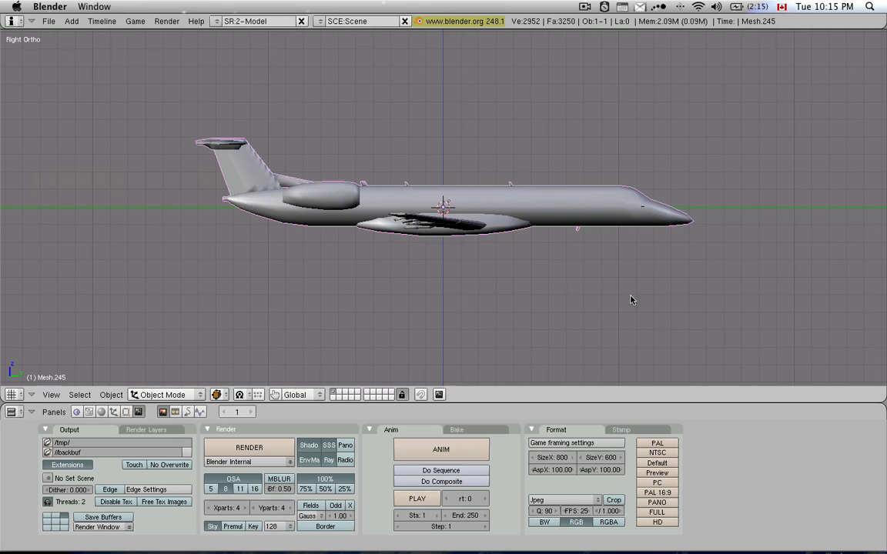
pyautogui.moveTo(235, 258)
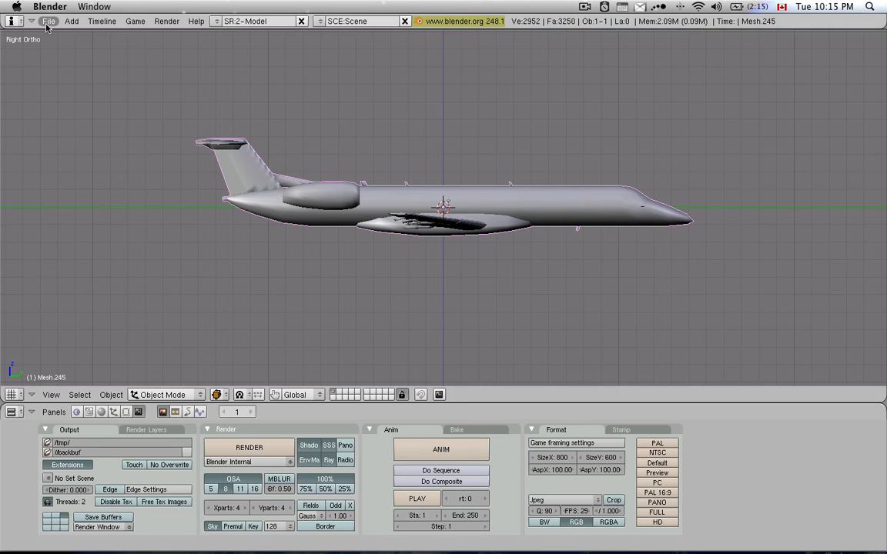
pyautogui.click(48, 21)
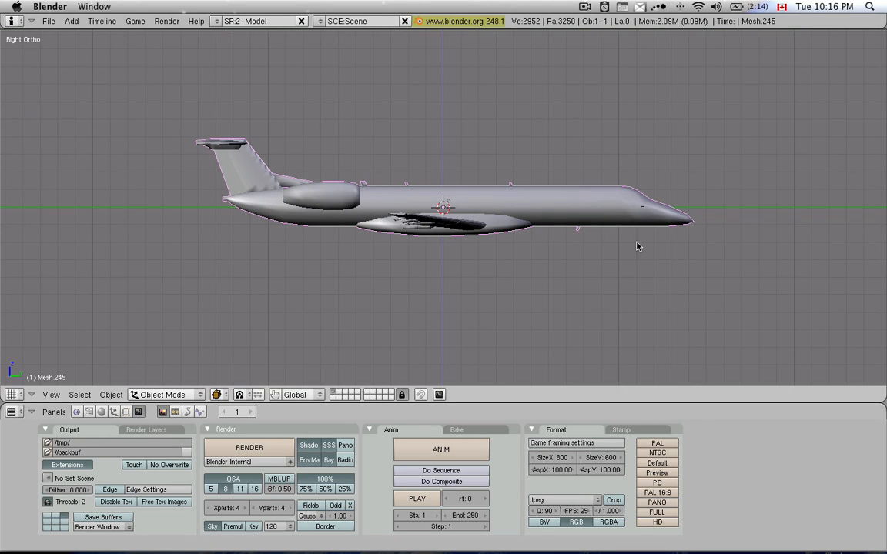
pyautogui.moveTo(463, 245)
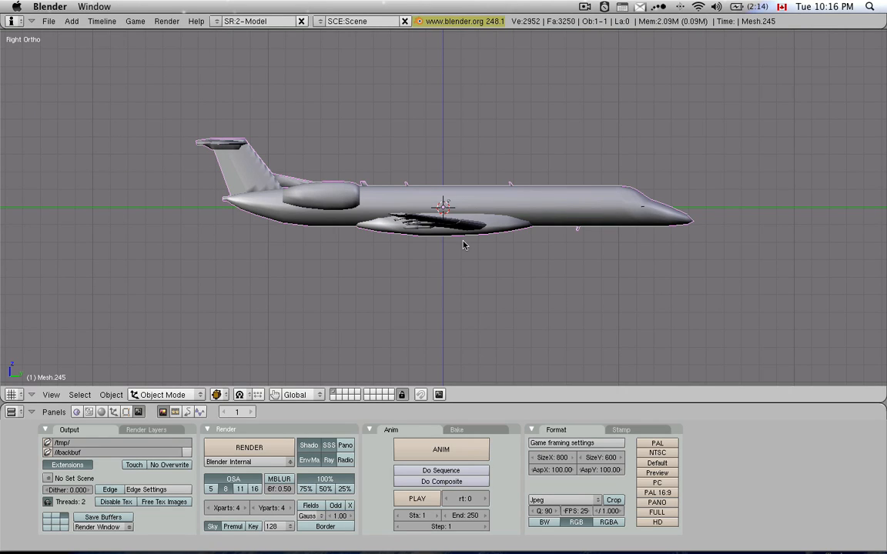
pyautogui.moveTo(494, 251)
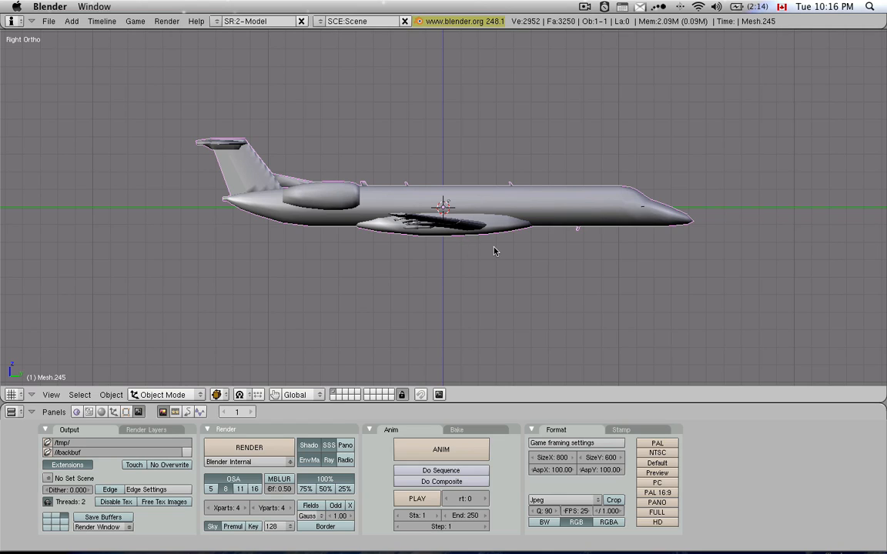
pyautogui.moveTo(512, 248)
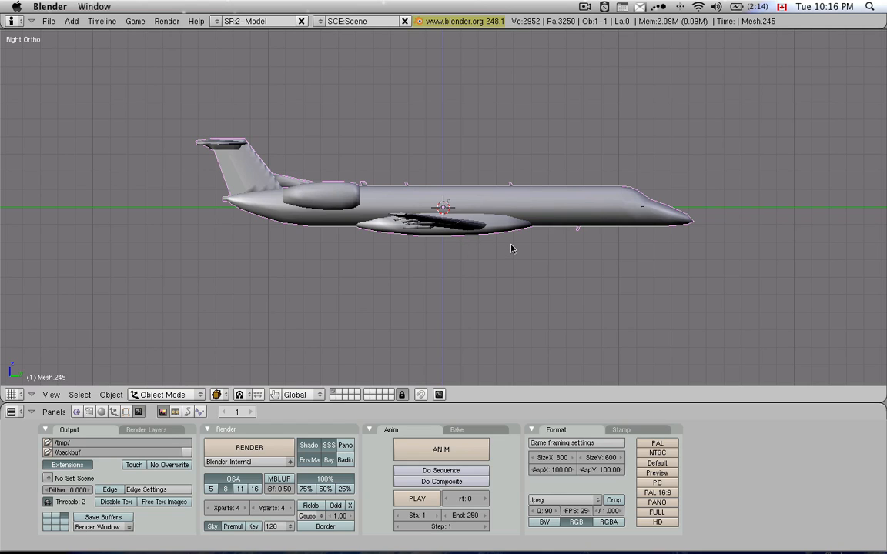
pyautogui.moveTo(512, 248)
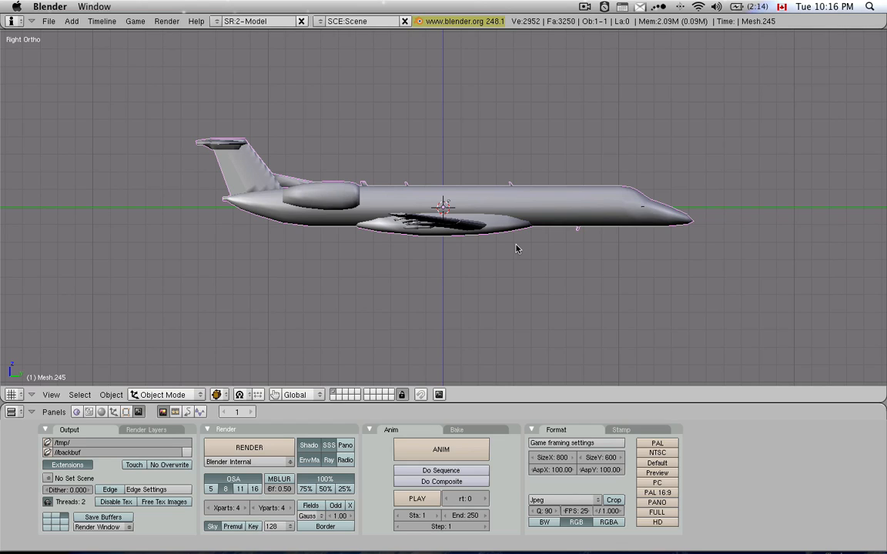
pyautogui.moveTo(499, 248)
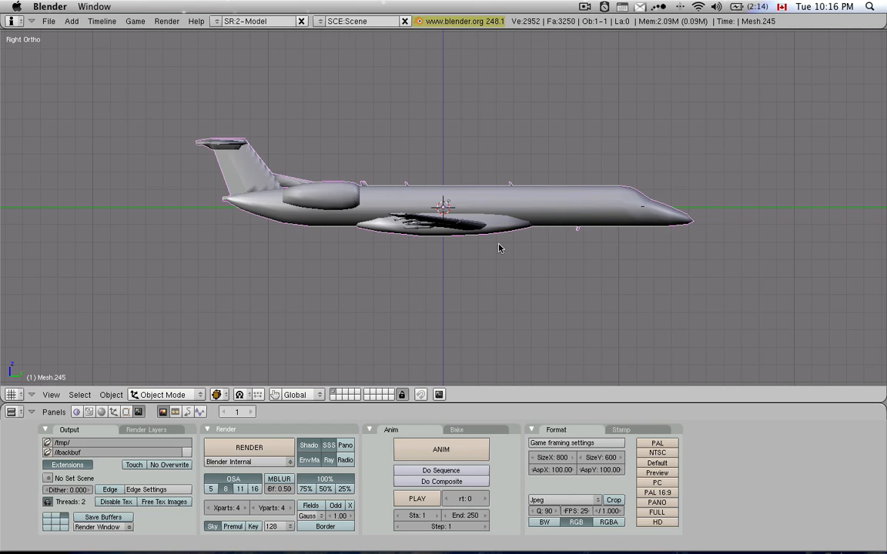
pyautogui.moveTo(428, 240)
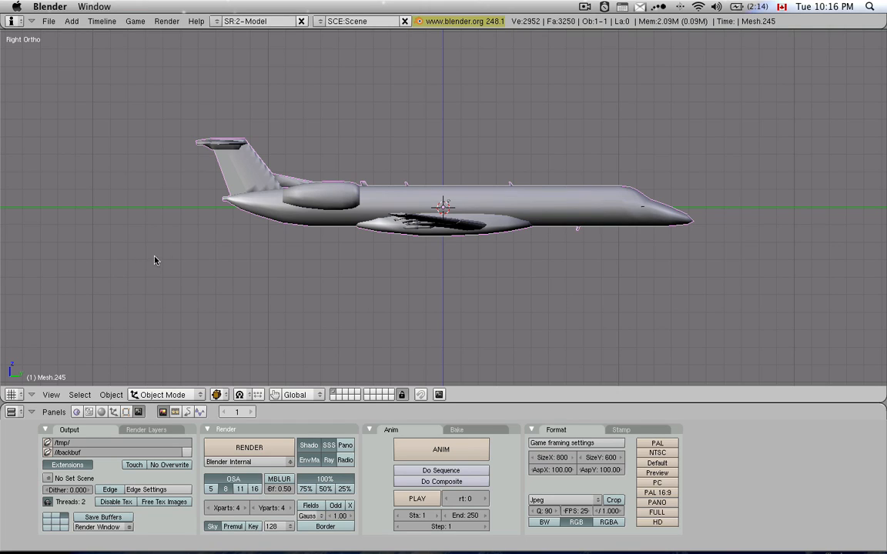
pyautogui.moveTo(281, 239)
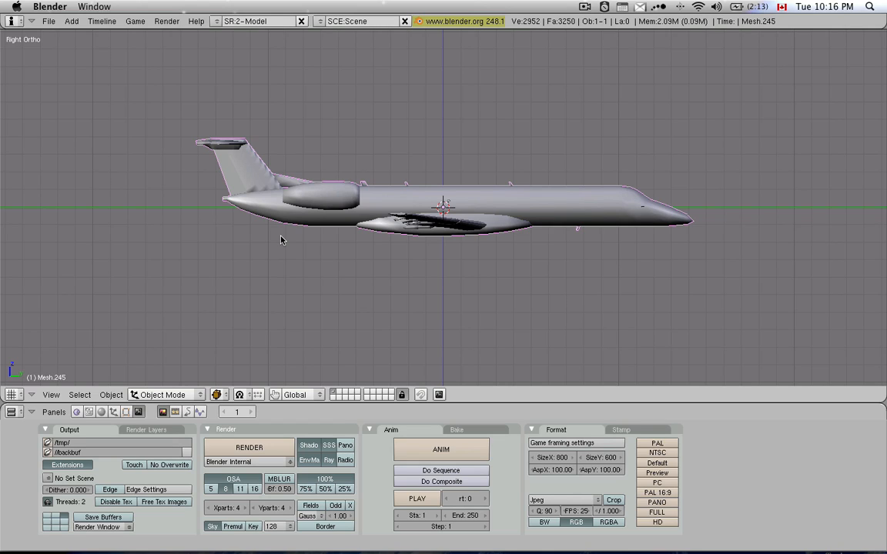
pyautogui.moveTo(278, 239)
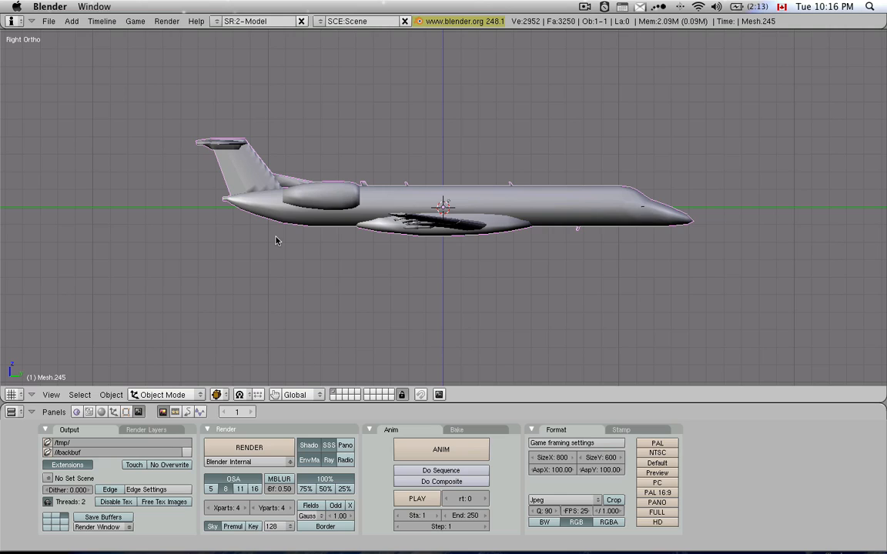
pyautogui.moveTo(276, 243)
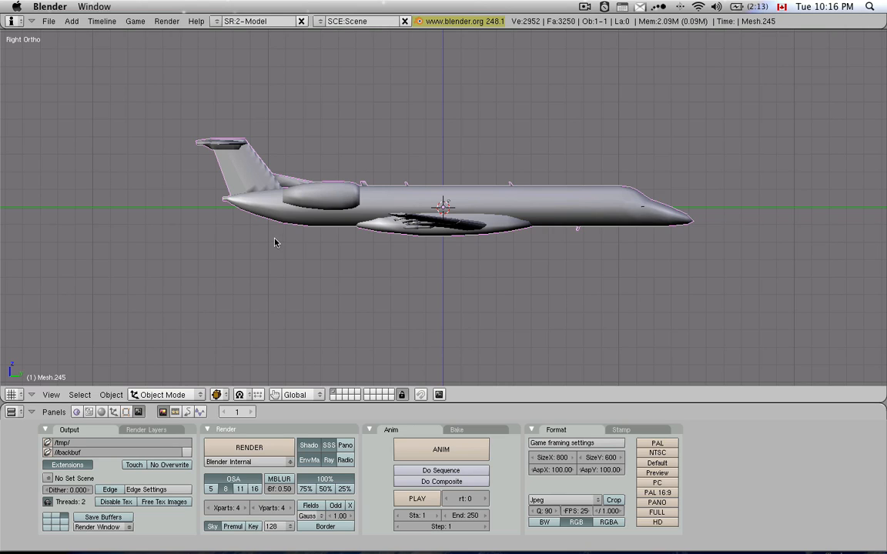
pyautogui.moveTo(306, 244)
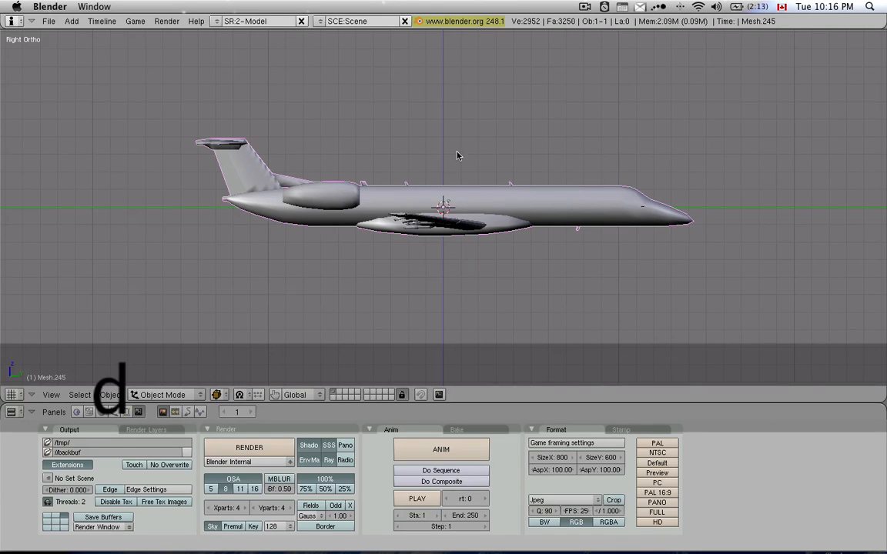
pyautogui.moveTo(436, 170)
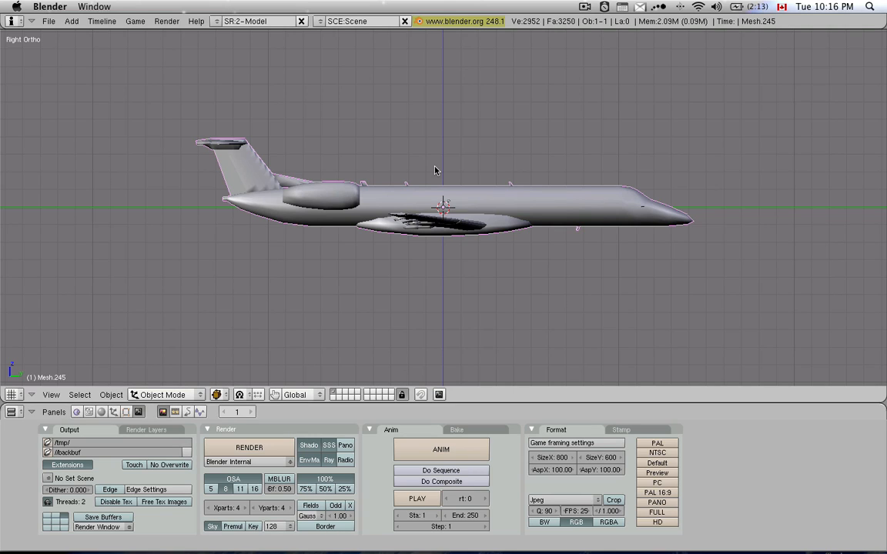
pyautogui.moveTo(562, 256)
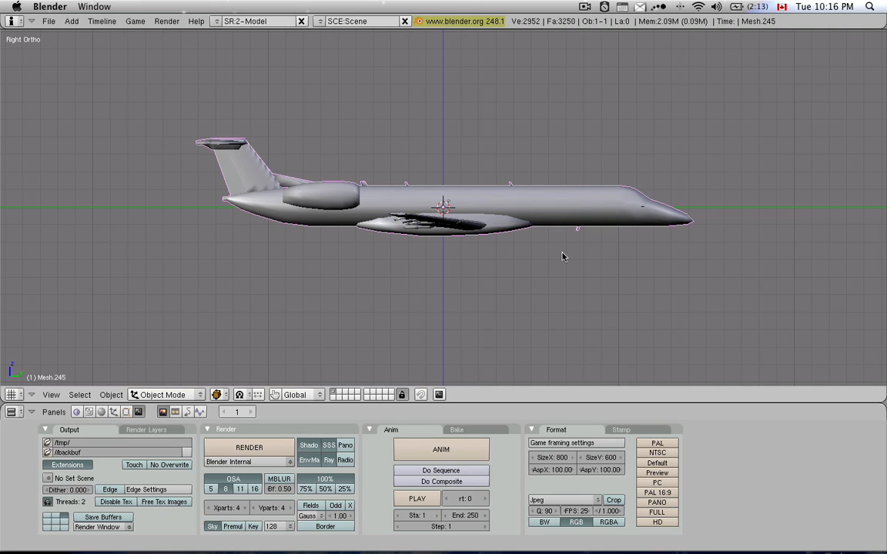
pyautogui.moveTo(550, 257)
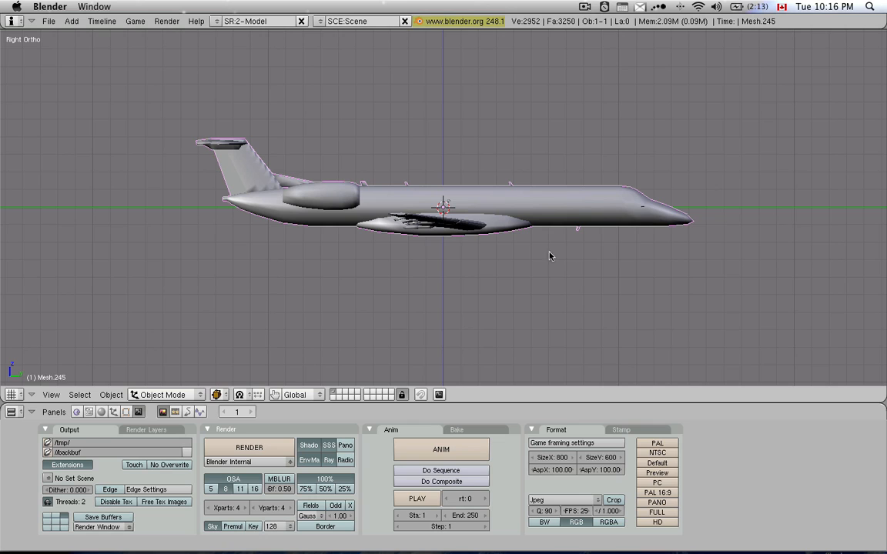
pyautogui.moveTo(76, 411)
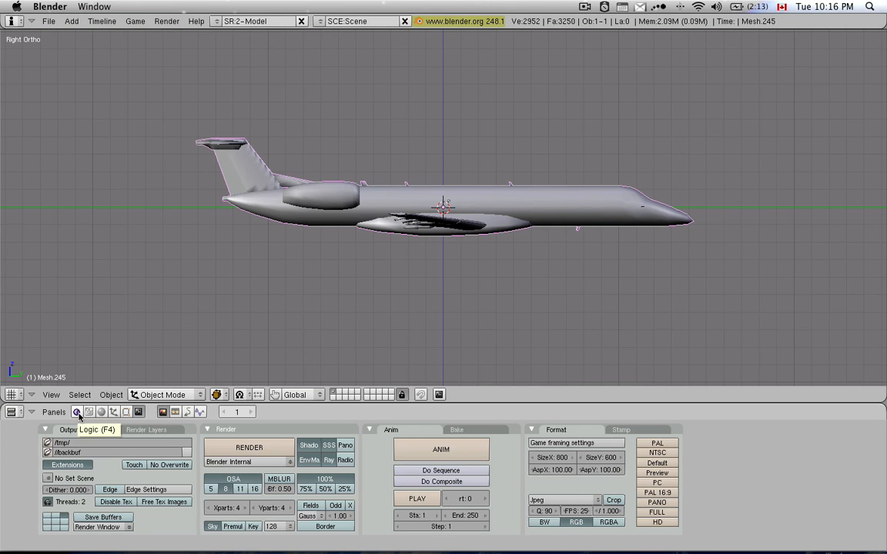
pyautogui.click(101, 412)
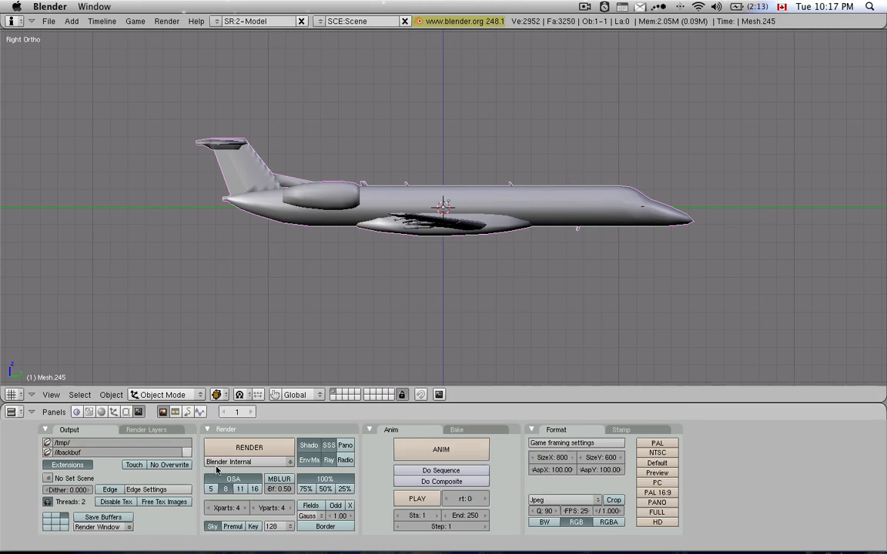
pyautogui.click(546, 499)
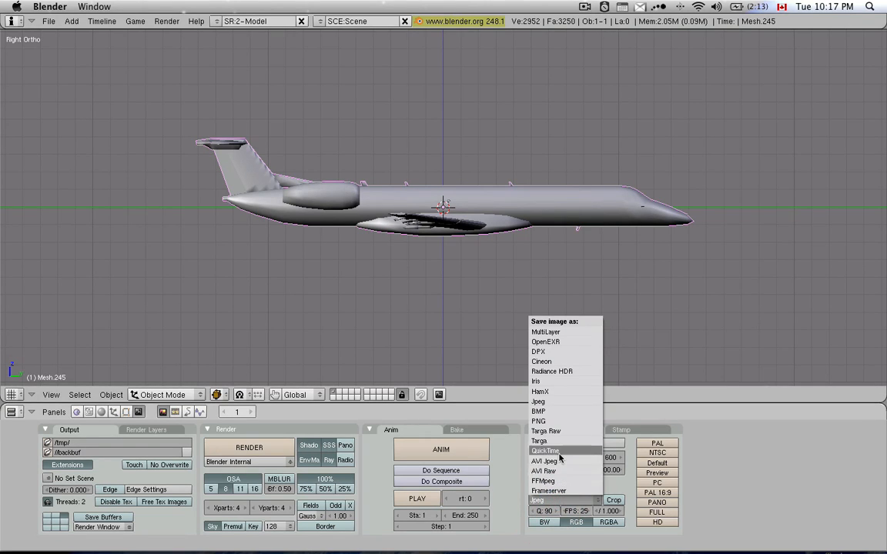
pyautogui.moveTo(554, 342)
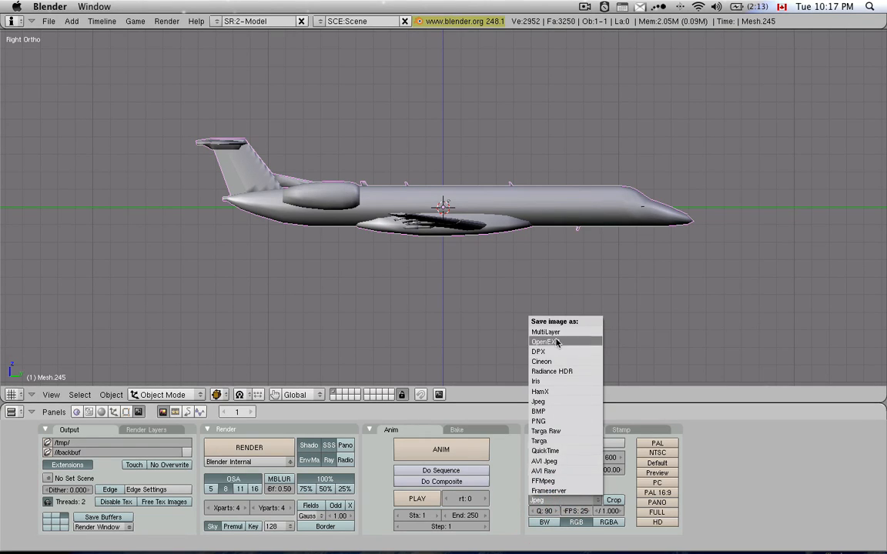
pyautogui.click(101, 412)
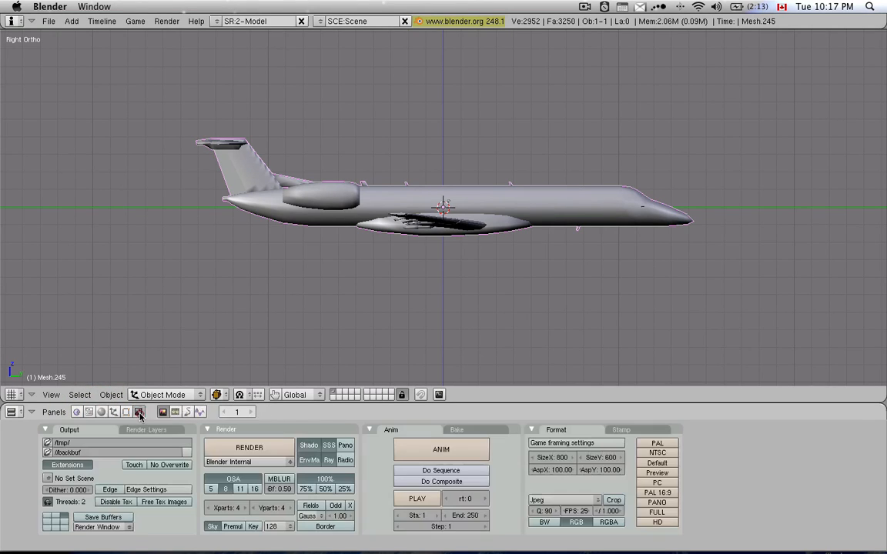
# Step: Switch the Buttons Window to the Editing (F9) panels for the airliner mesh
pyautogui.click(125, 412)
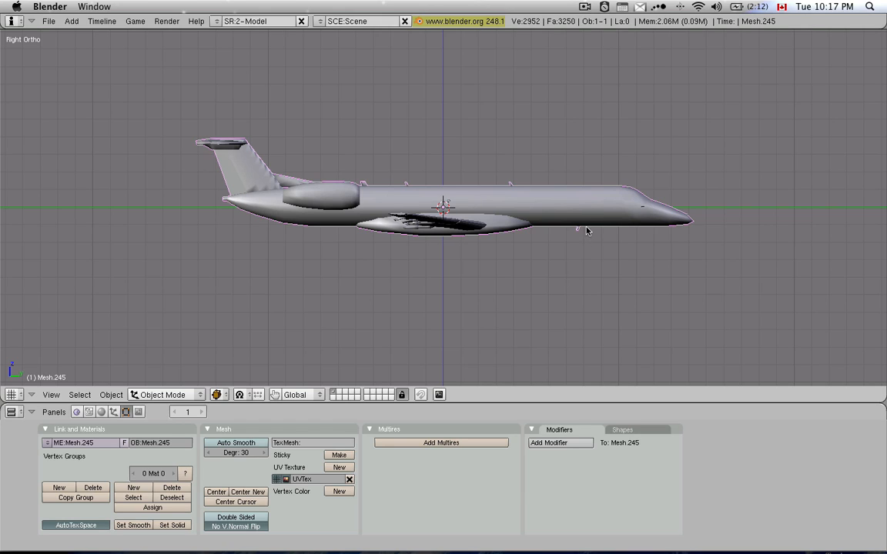
pyautogui.moveTo(578, 239)
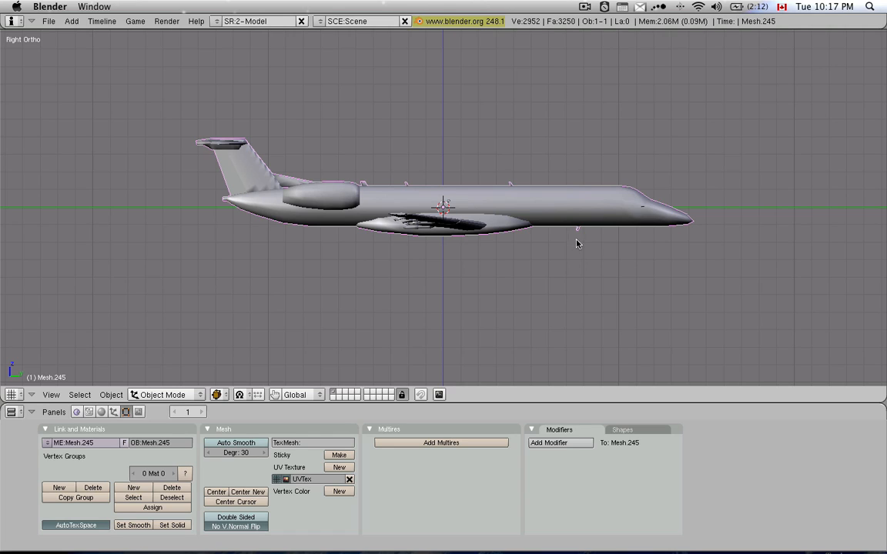
pyautogui.moveTo(492, 270)
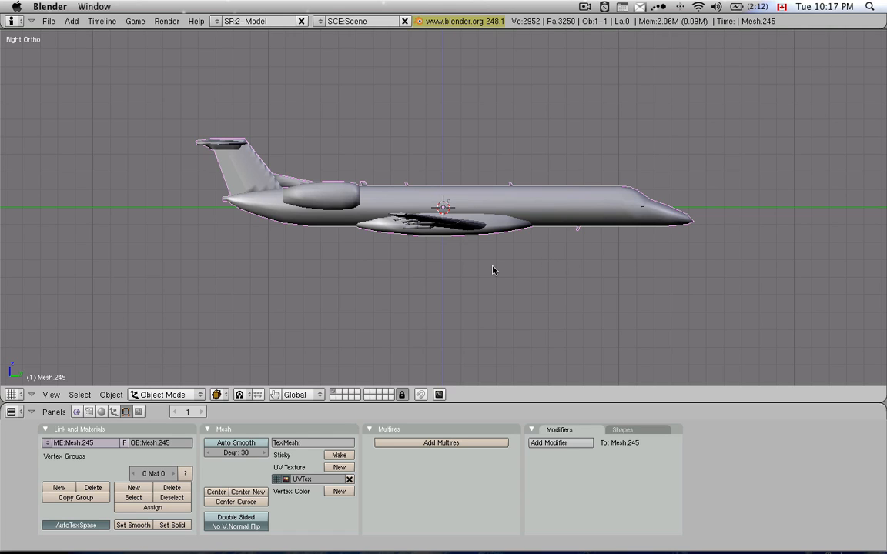
pyautogui.moveTo(518, 314)
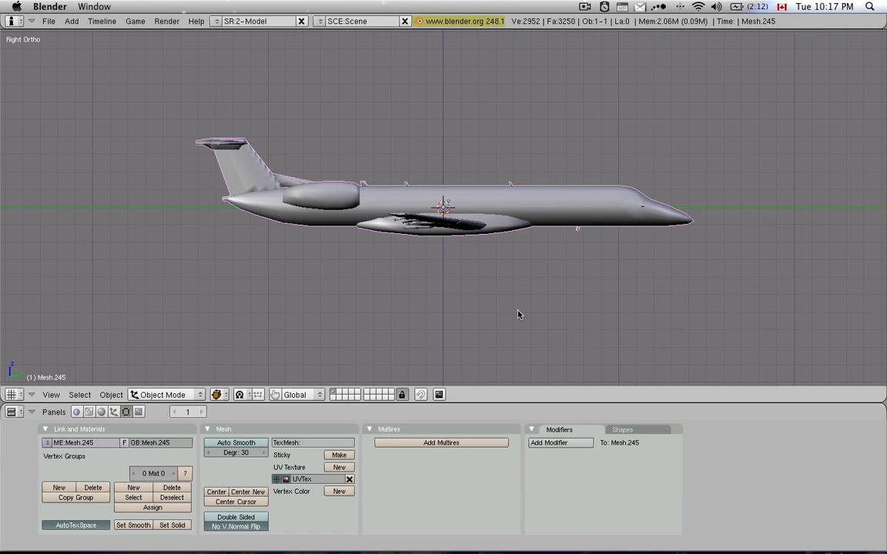
pyautogui.moveTo(399, 345)
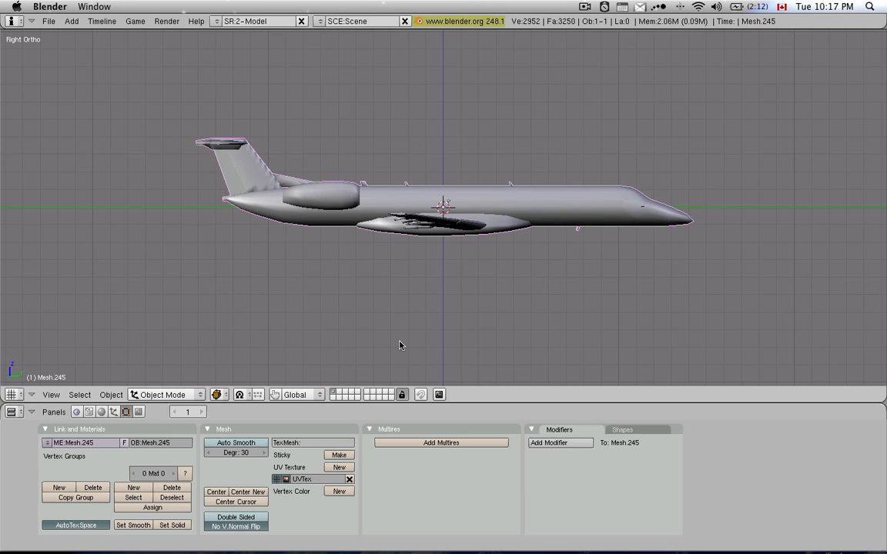